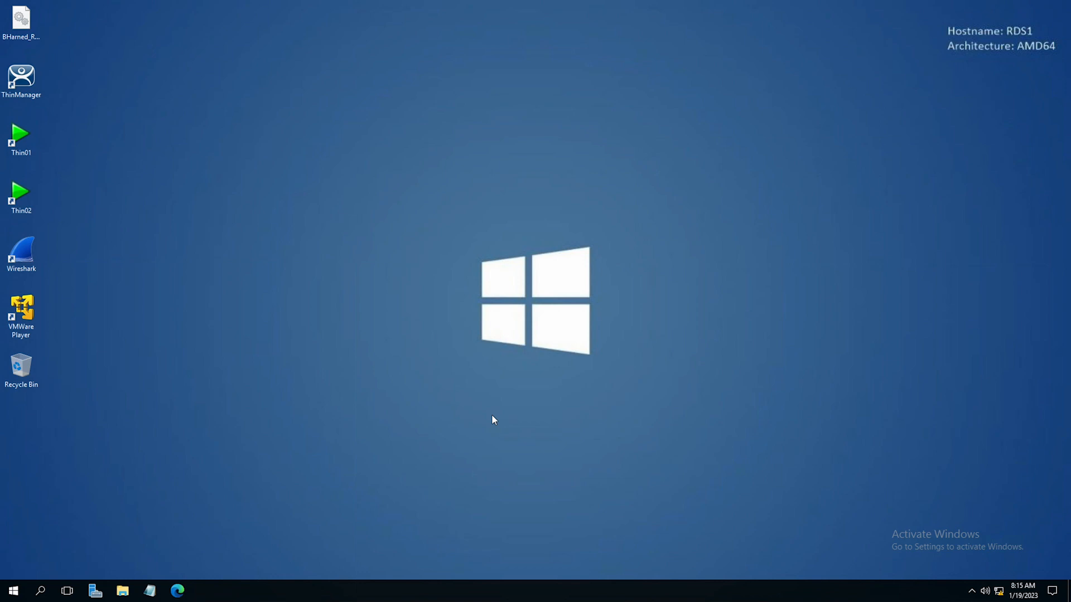
Step: Launch ThinManager from the desktop, maximize it and expand the Tethered terminals group to ASEM_6300T
left_click(21, 77)
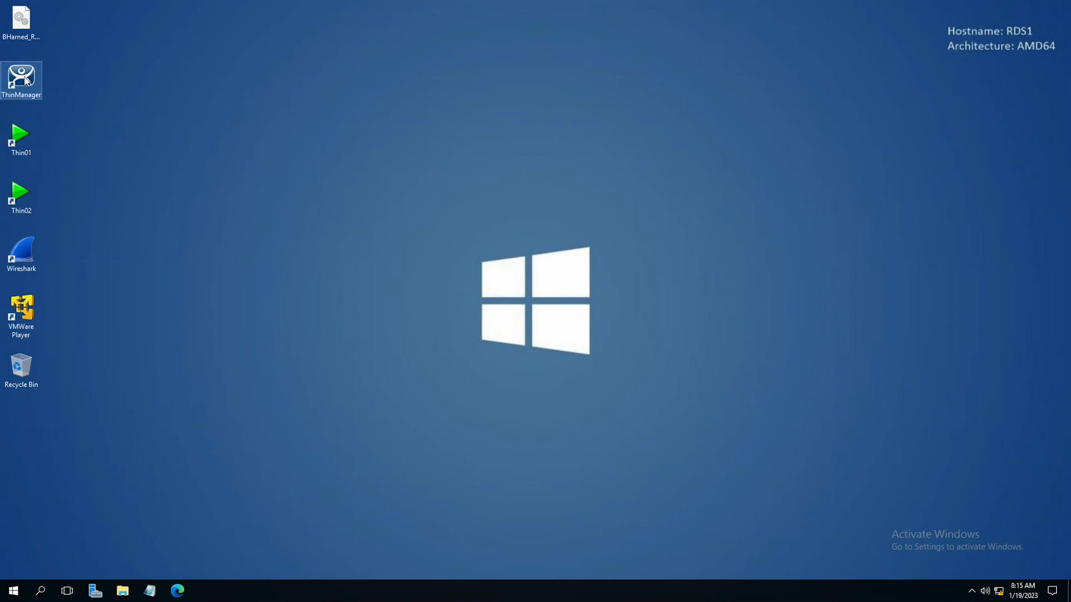
double_click(21, 80)
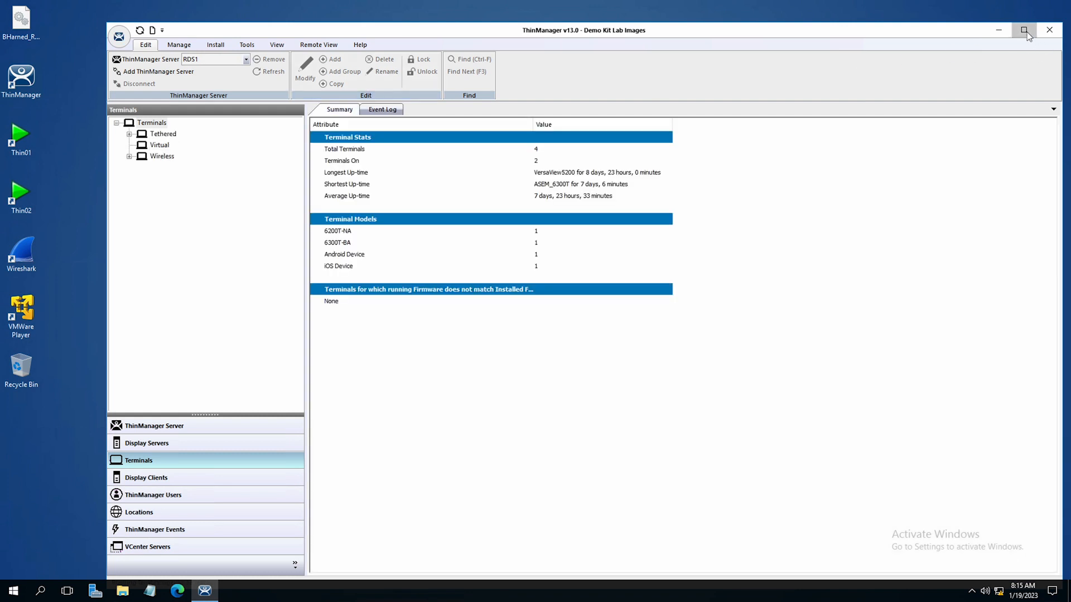
left_click(1024, 30)
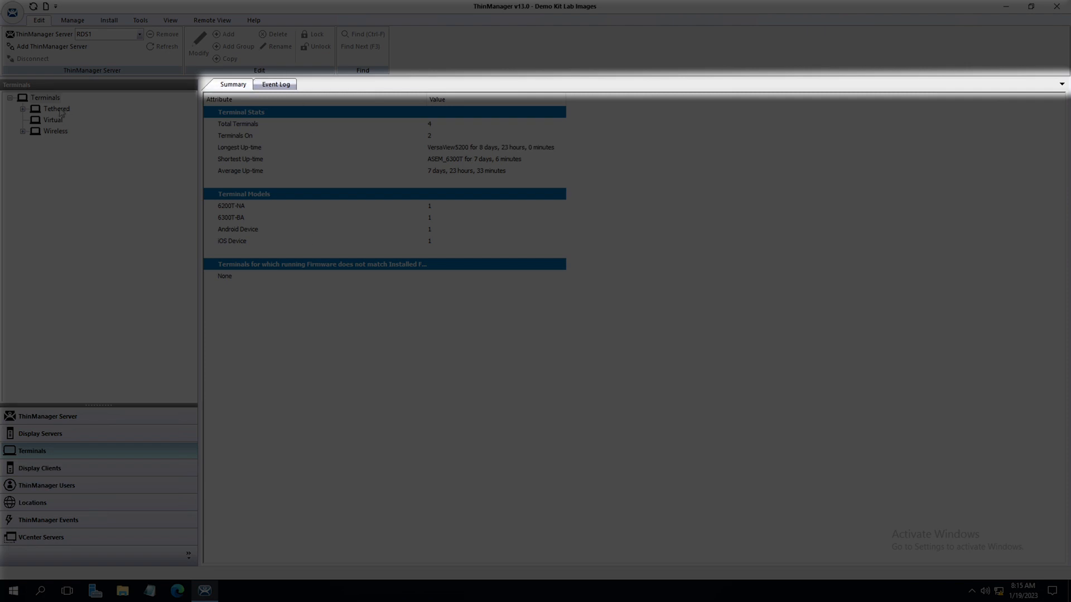
left_click(74, 120)
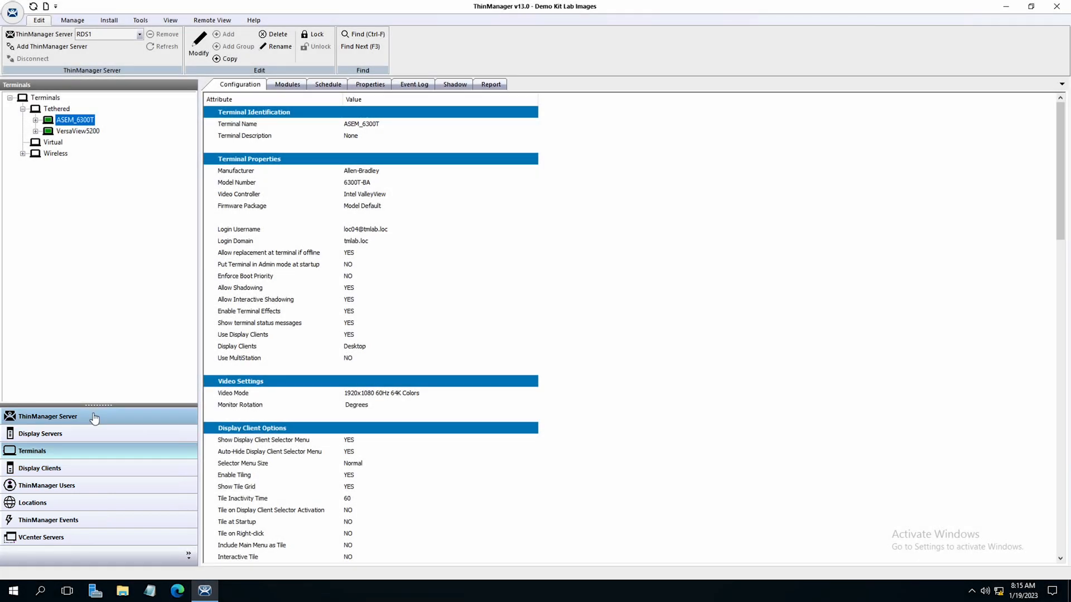
Step: Switch the tree pane to the ThinManager Servers branch showing RDS1's summary
left_click(48, 416)
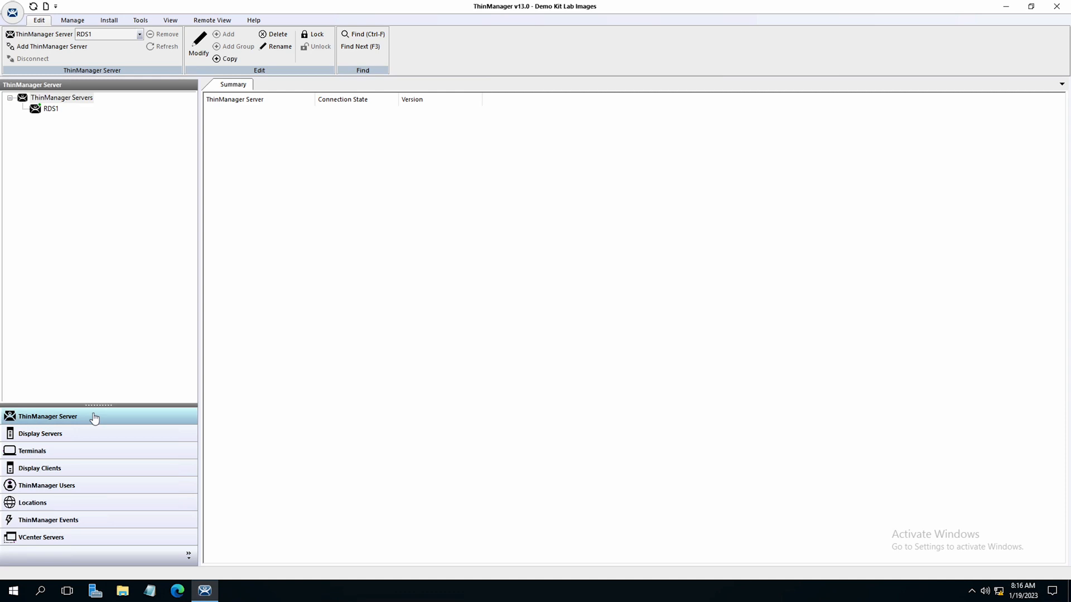
mouse_move(97, 417)
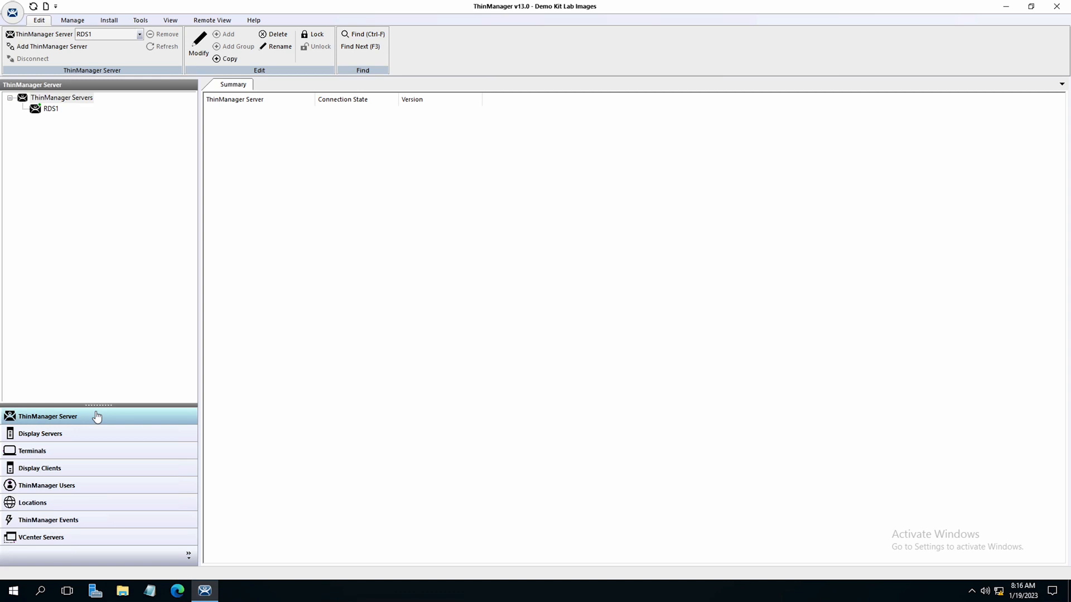
mouse_move(47, 119)
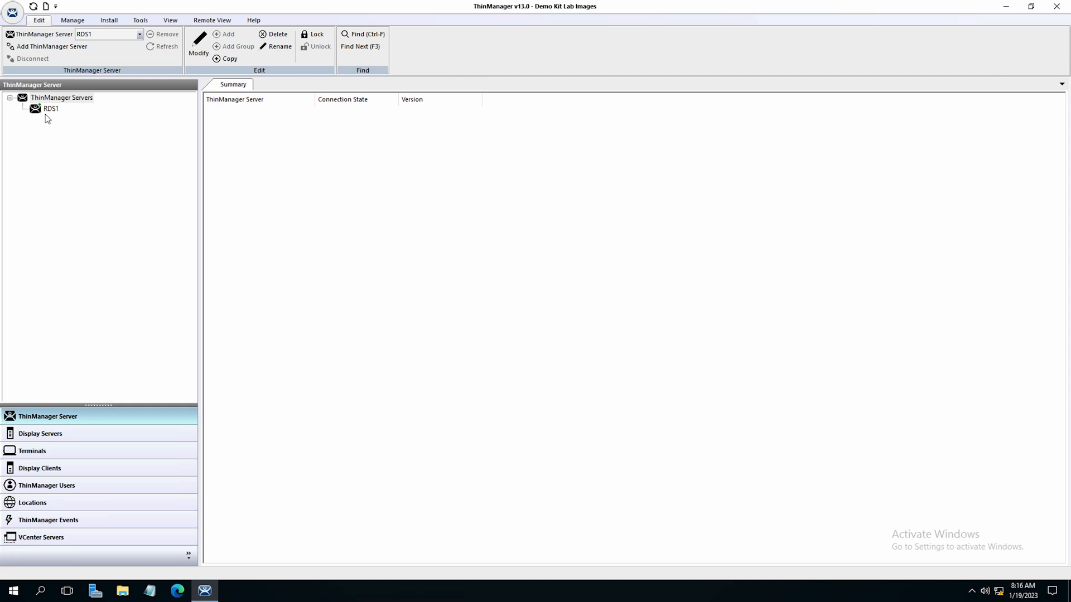
mouse_move(55, 112)
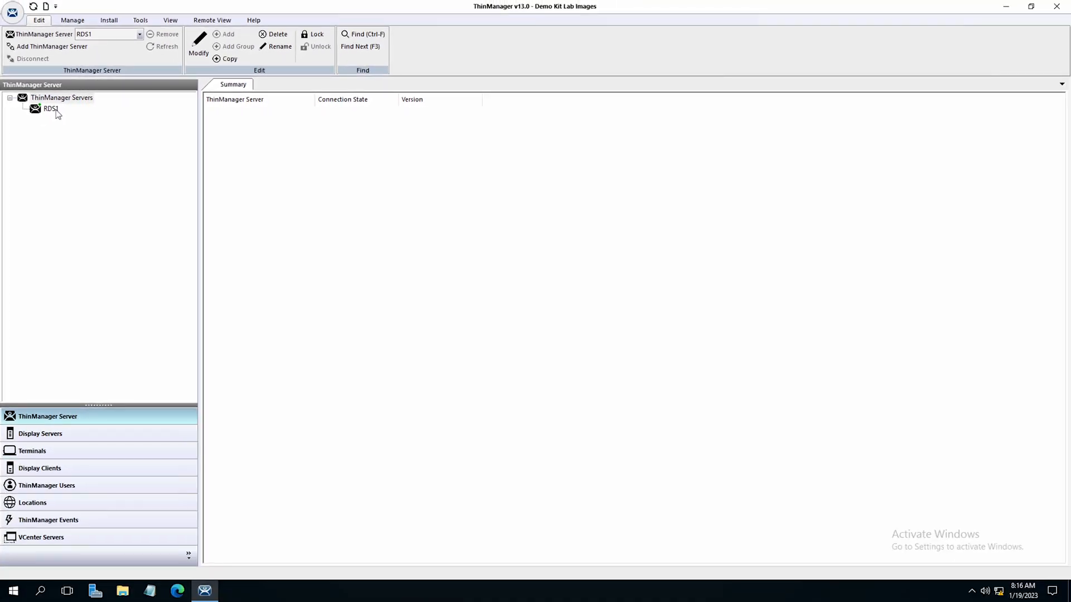
mouse_move(64, 136)
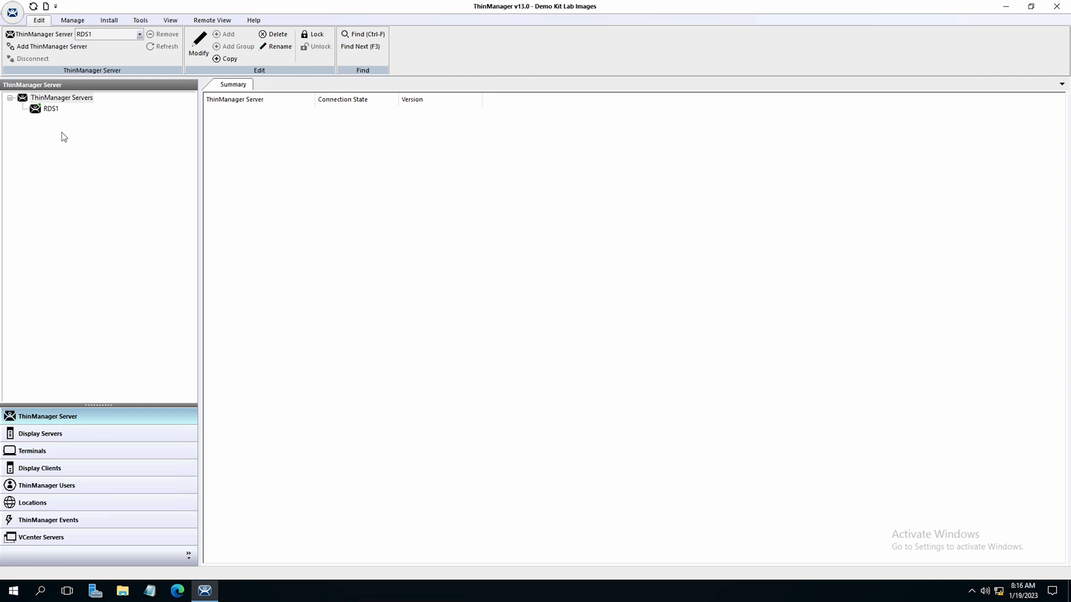
mouse_move(55, 113)
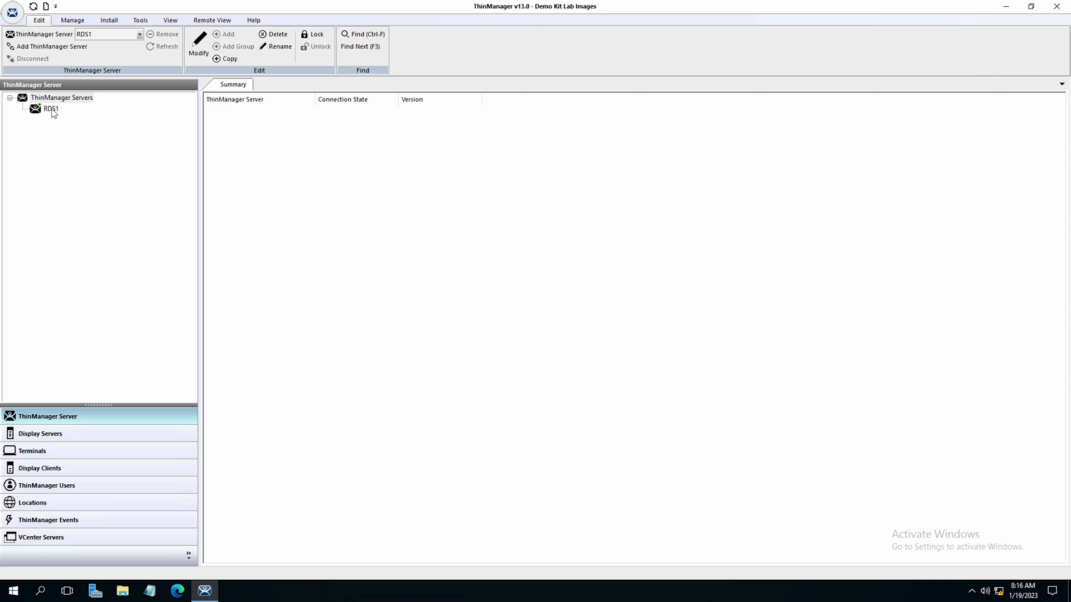
Step: Select server RDS1 and review its configuration, licenses and properties pages
left_click(51, 109)
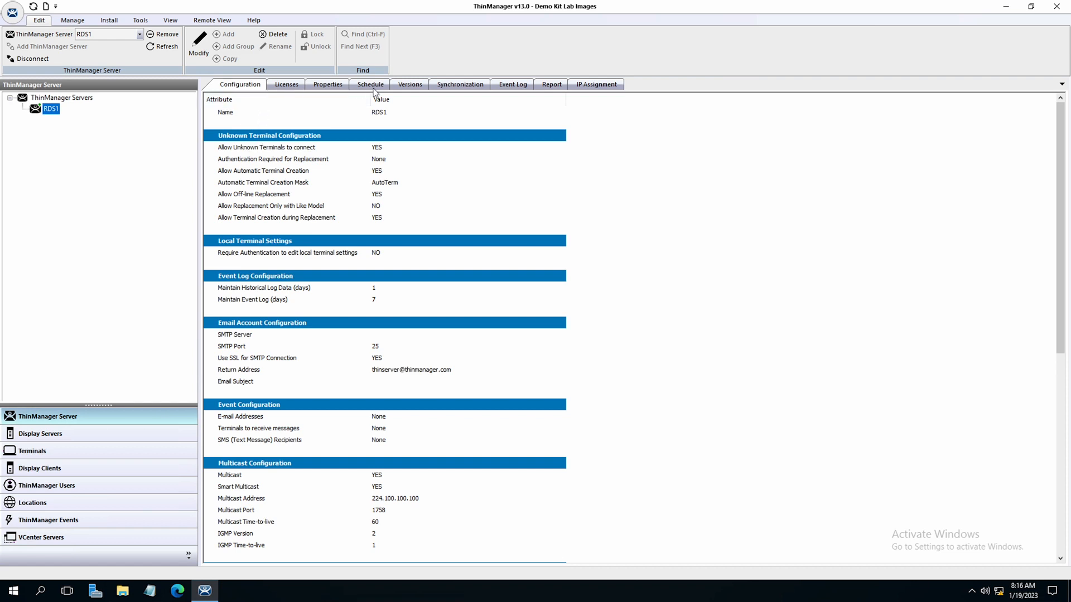
mouse_move(512, 184)
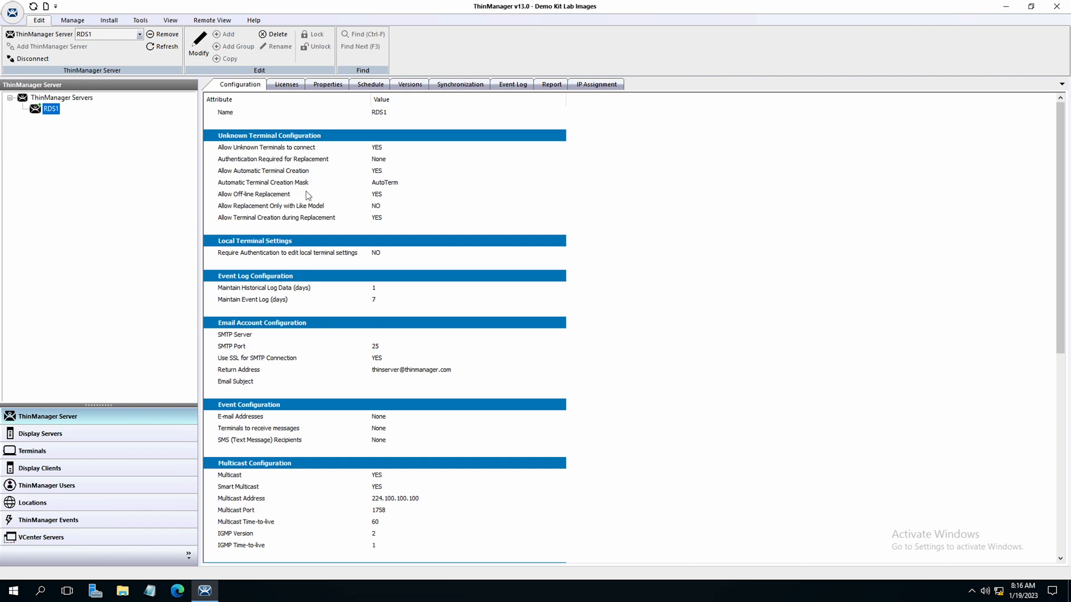
scroll("down", 3)
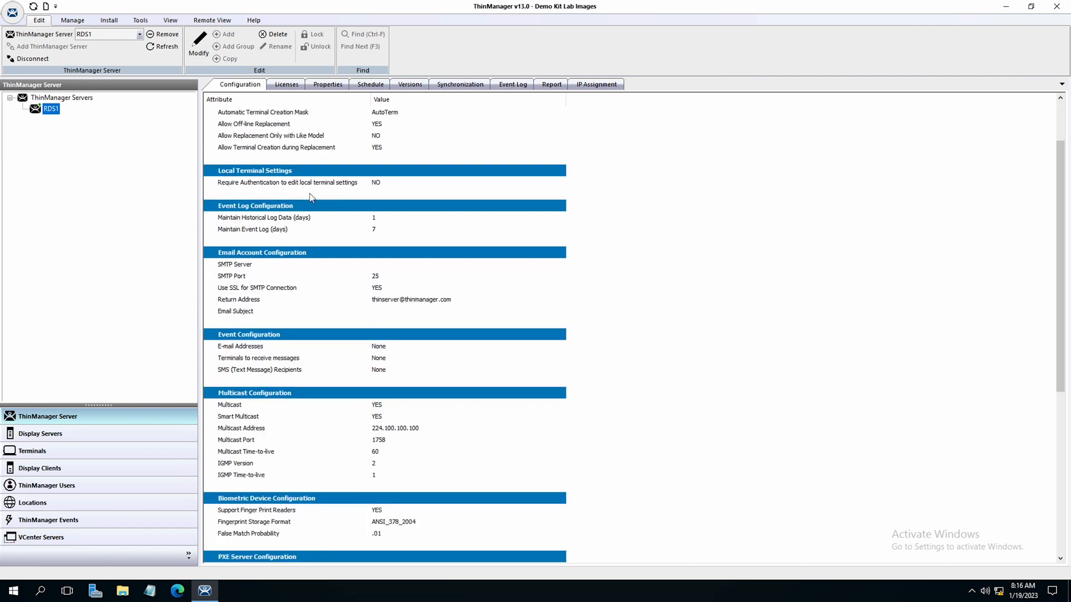
scroll("down", 3)
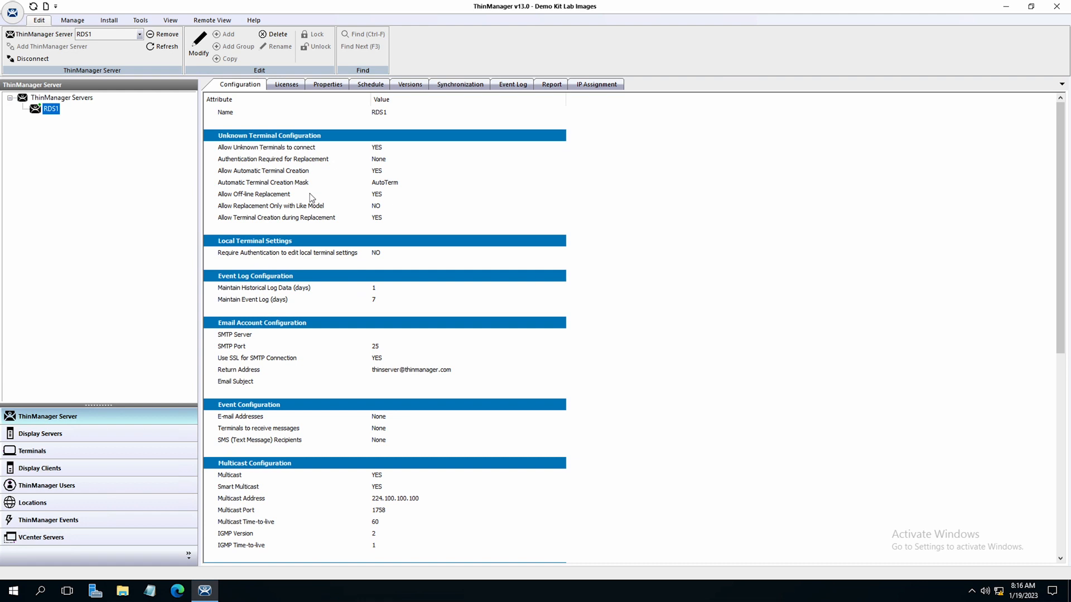
left_click(285, 84)
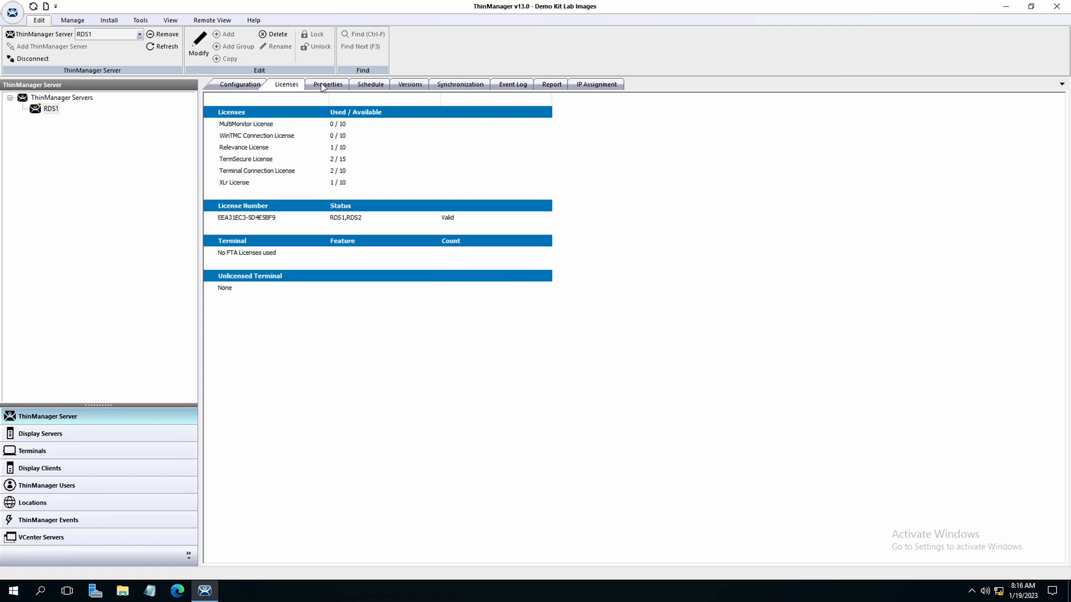
left_click(328, 83)
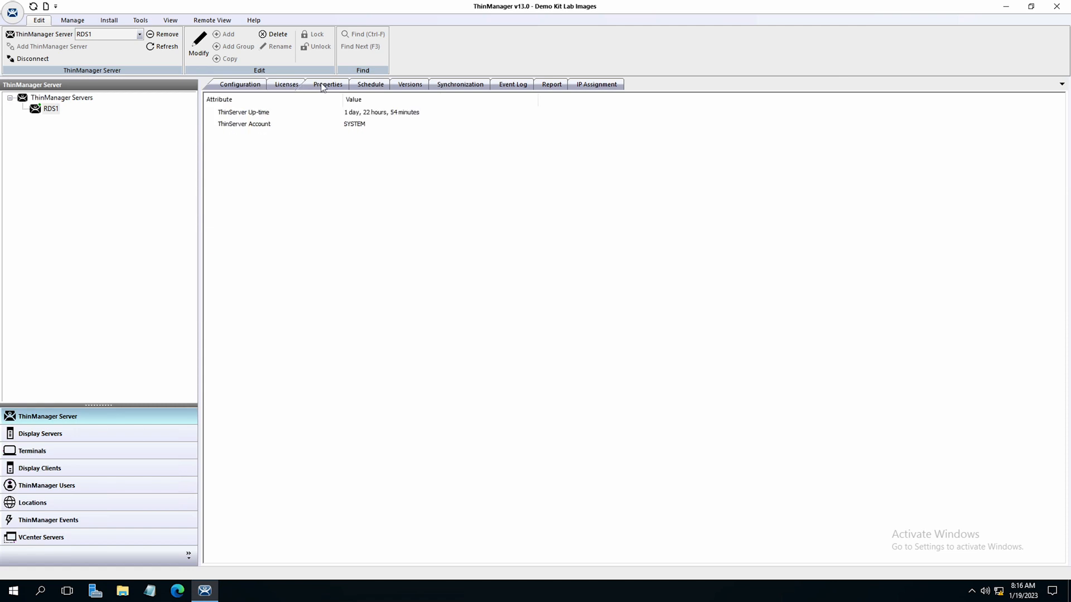
mouse_move(350, 87)
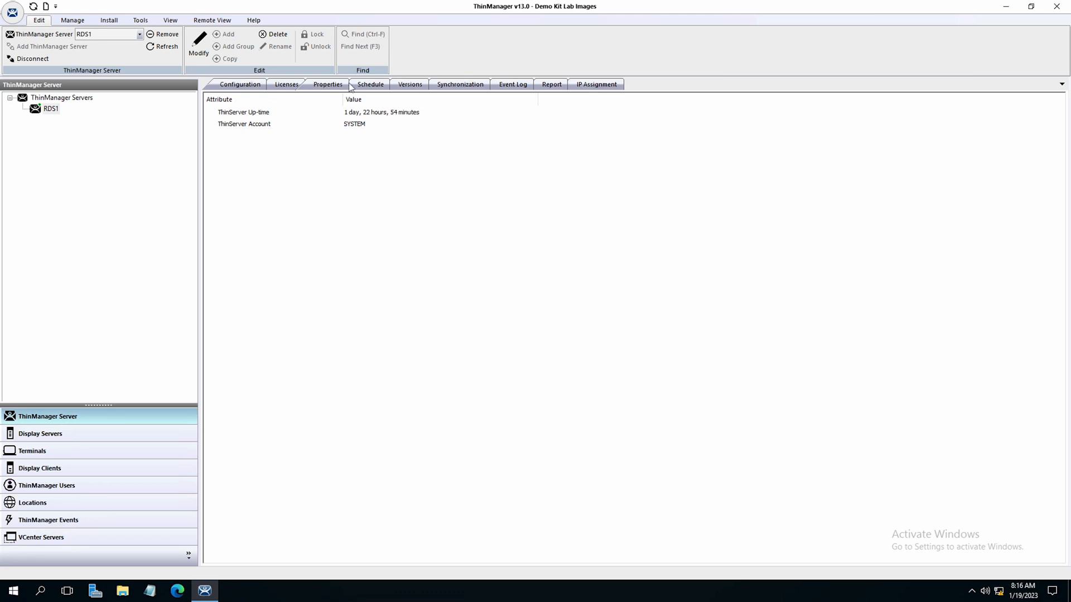
Step: Review RDS1's versions, synchronization and event log, then return to its configuration settings
left_click(410, 84)
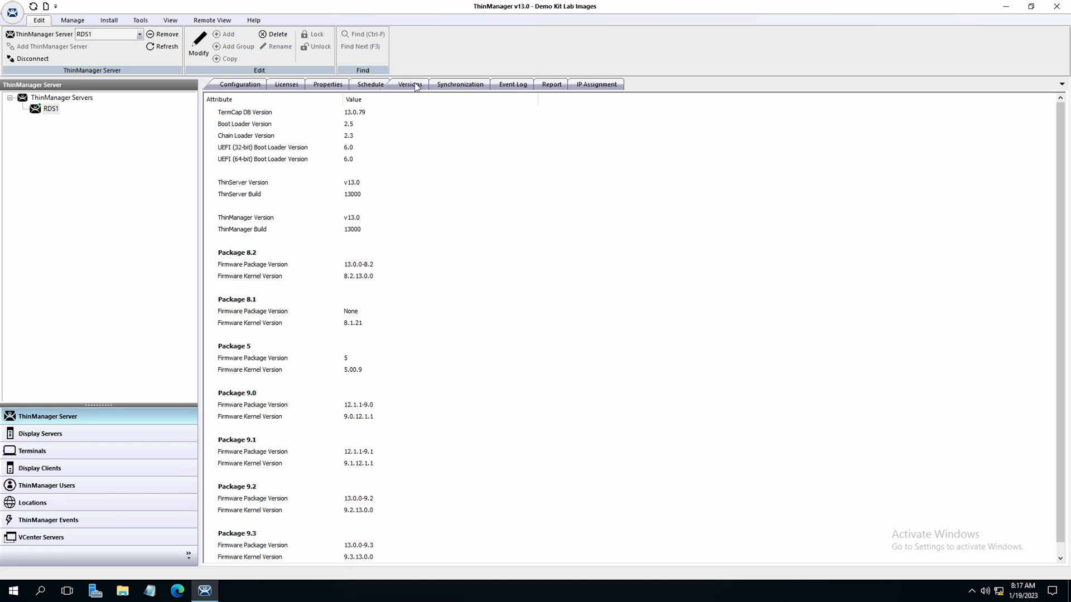
left_click(458, 84)
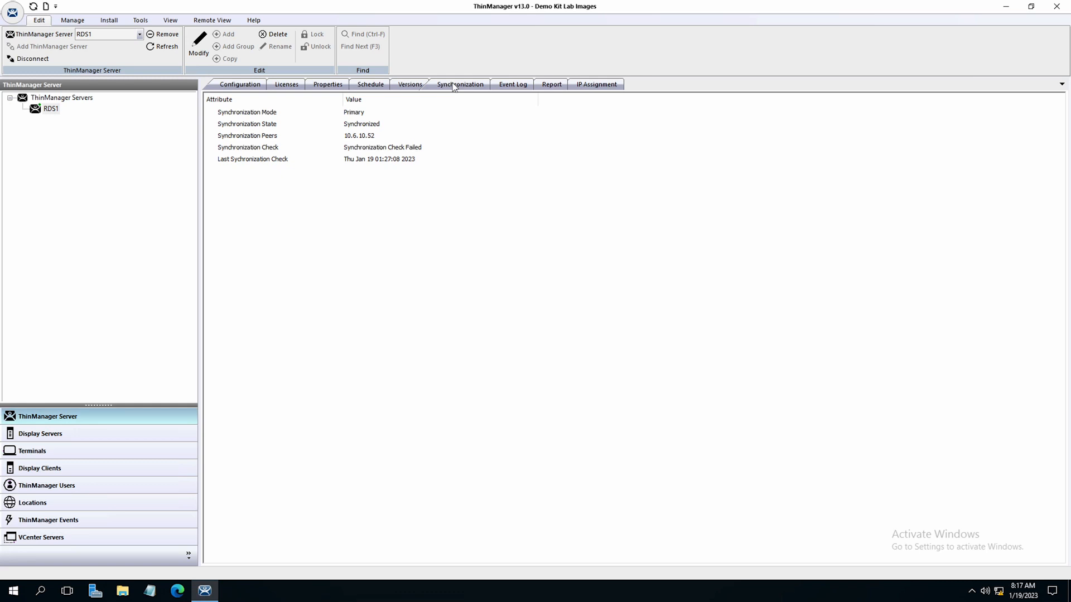
left_click(513, 84)
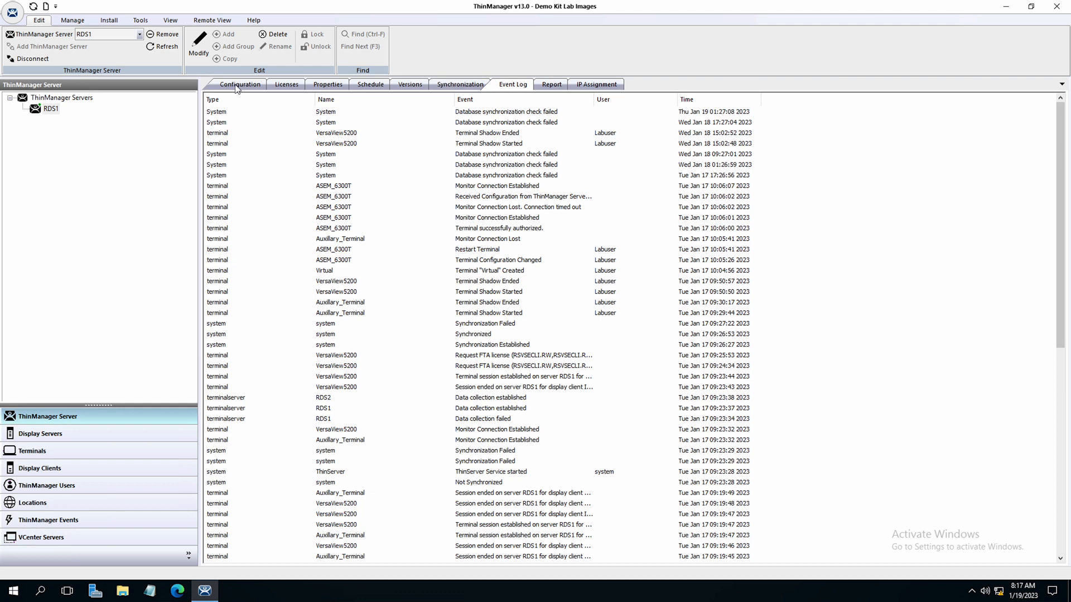
left_click(238, 84)
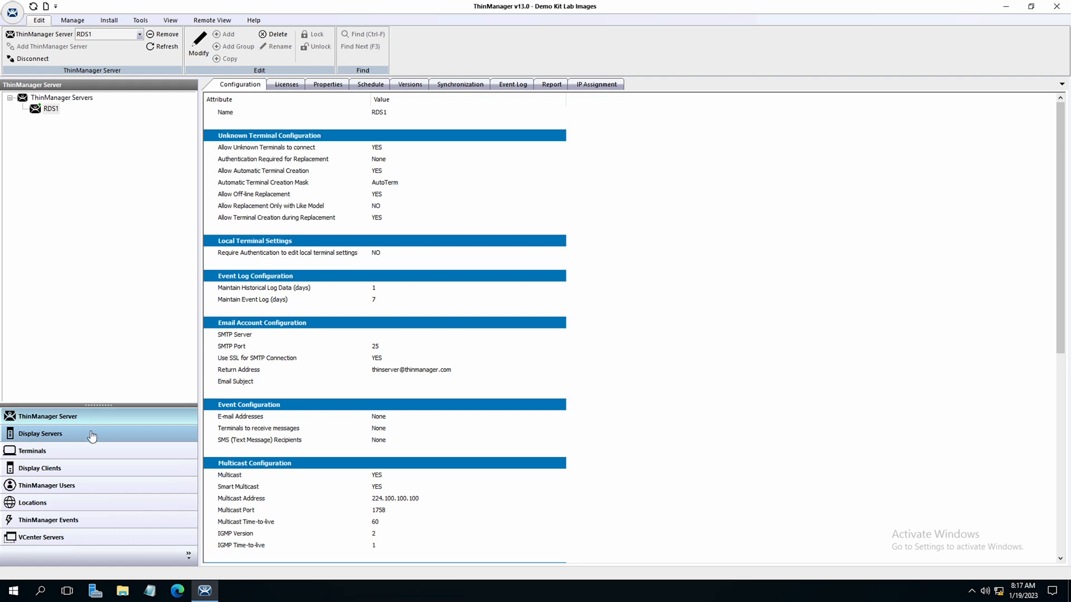
Step: Switch to Display Servers, expand RDS Servers, Cameras and VNC groups, and show RDS1's configuration (IP 10.6.10.51)
left_click(40, 433)
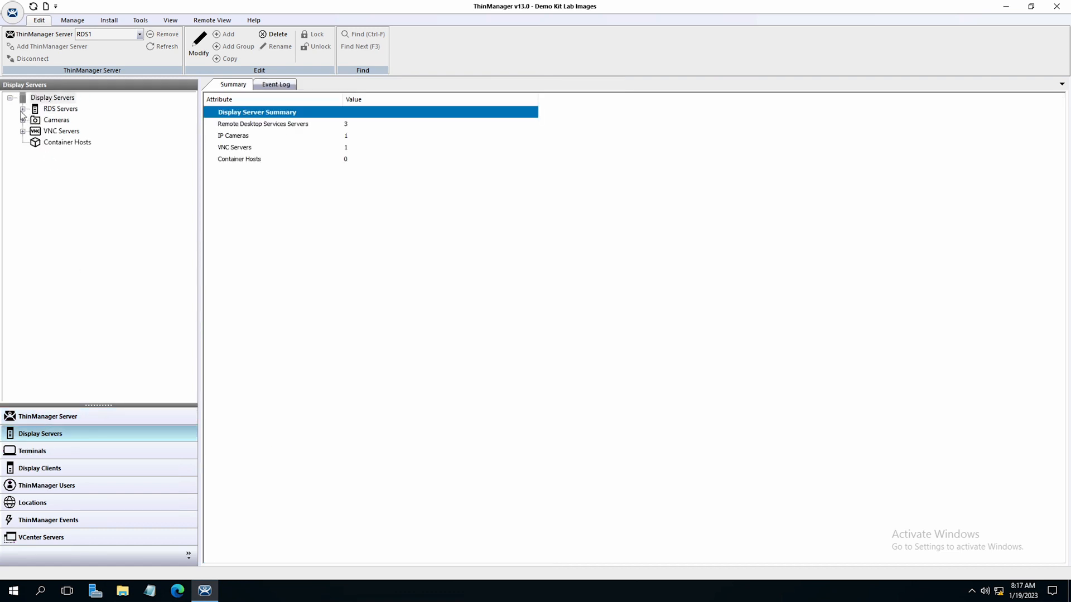
left_click(23, 108)
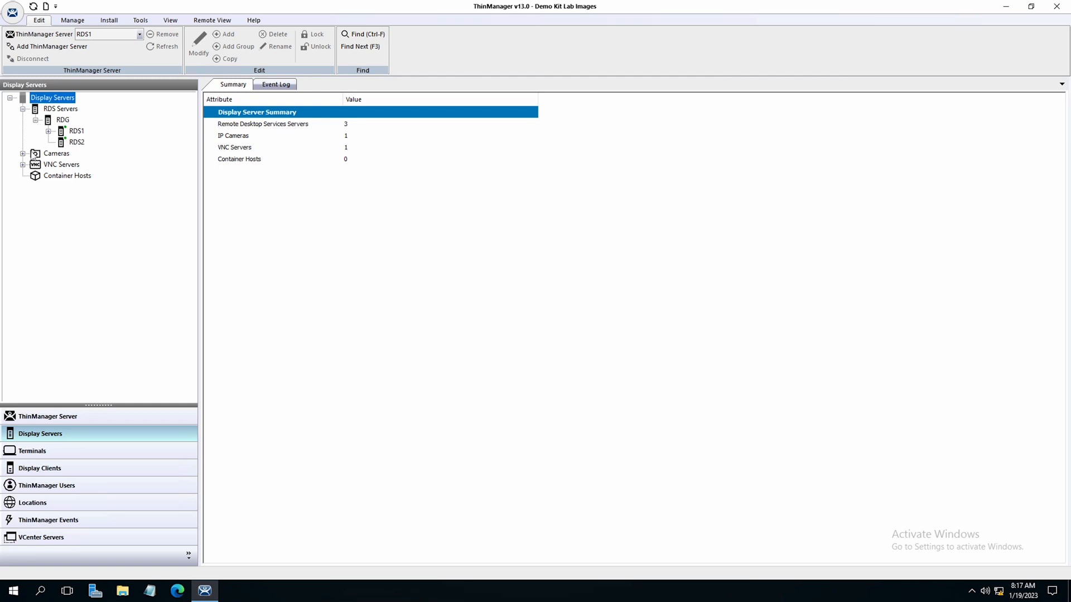
left_click(24, 153)
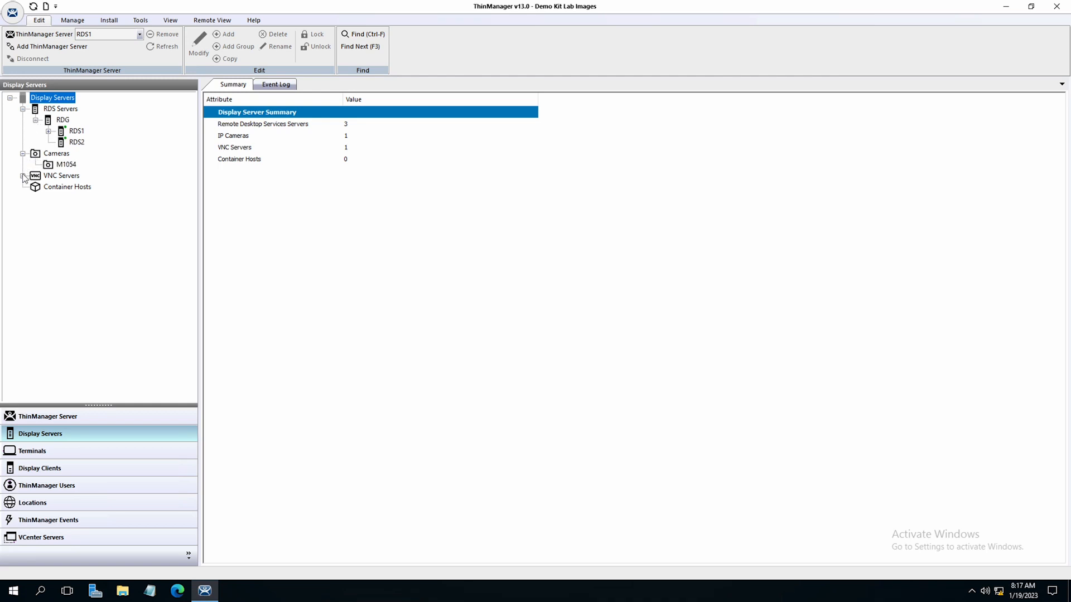
left_click(23, 175)
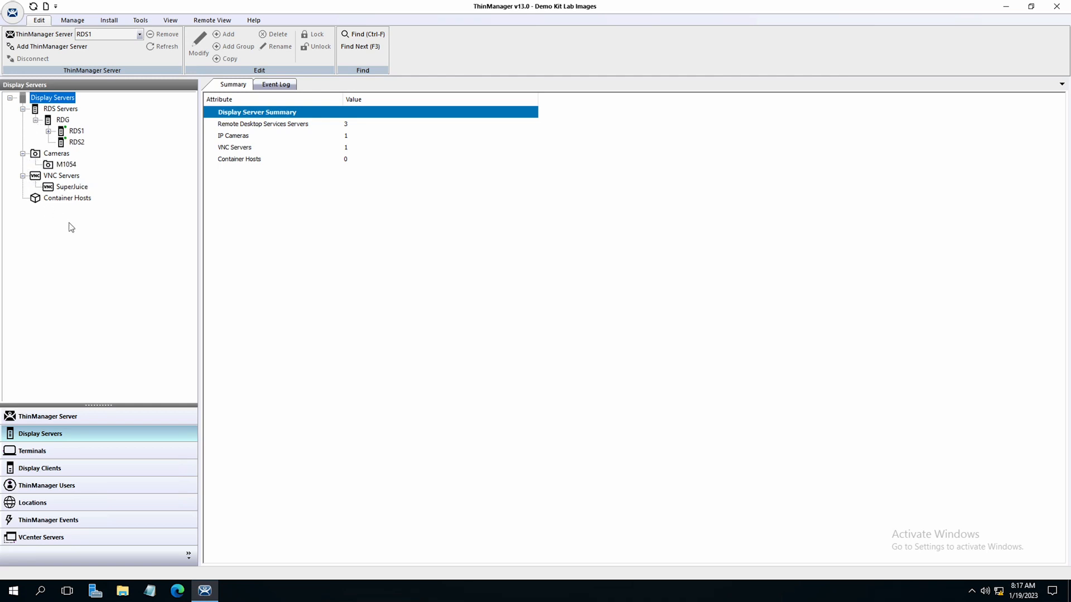
mouse_move(96, 138)
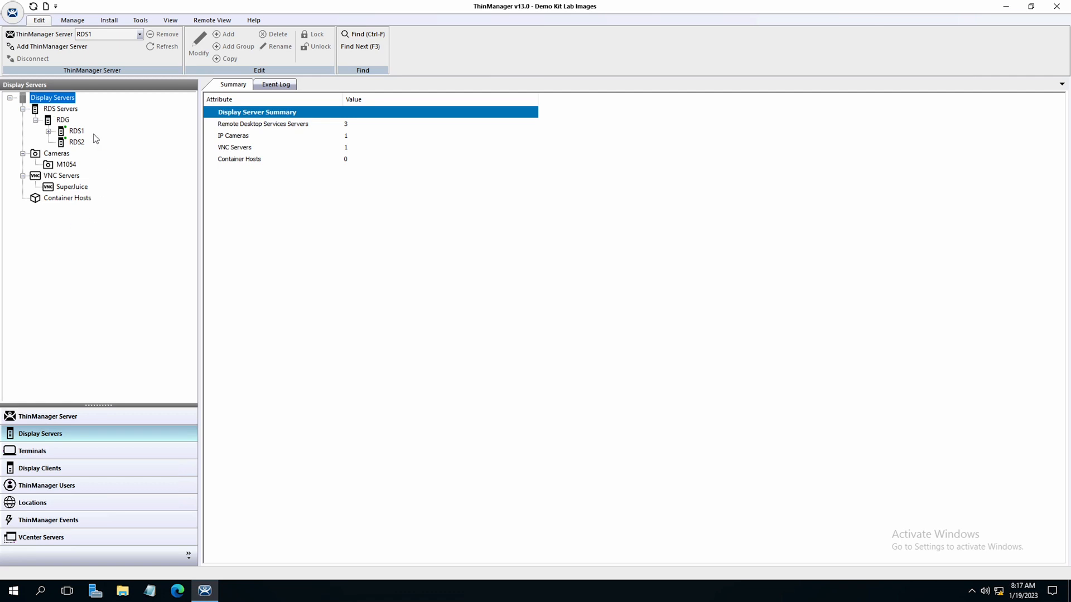
mouse_move(92, 148)
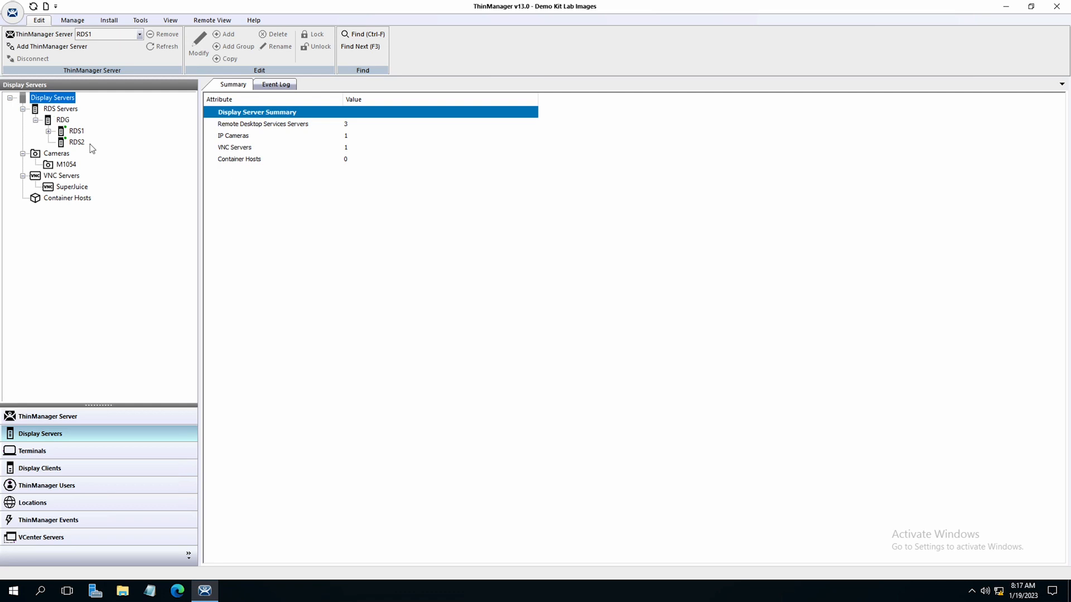
mouse_move(80, 137)
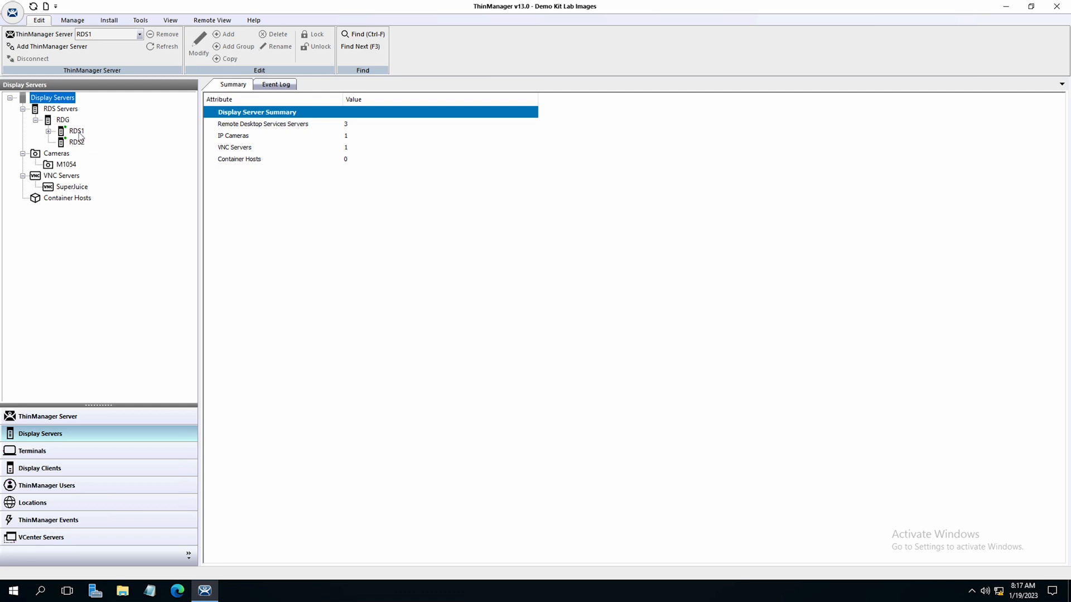
mouse_move(85, 155)
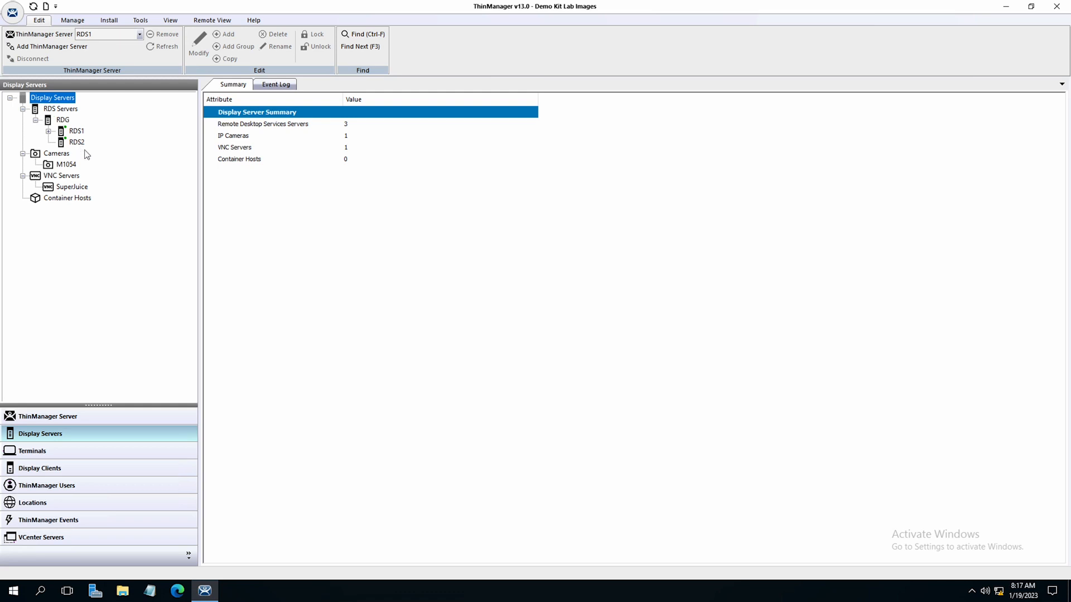
mouse_move(90, 153)
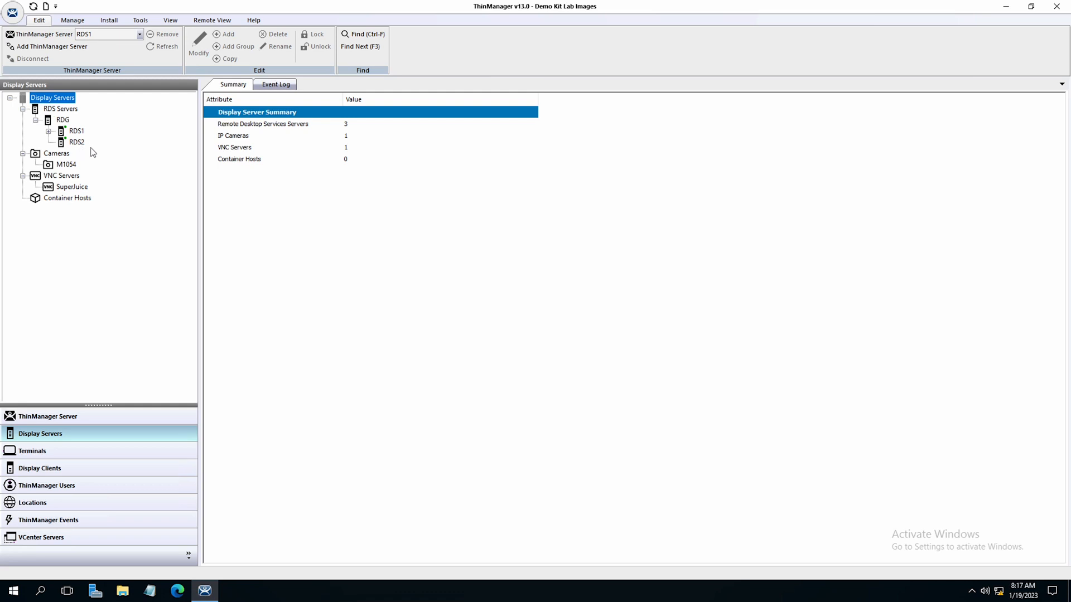
left_click(76, 131)
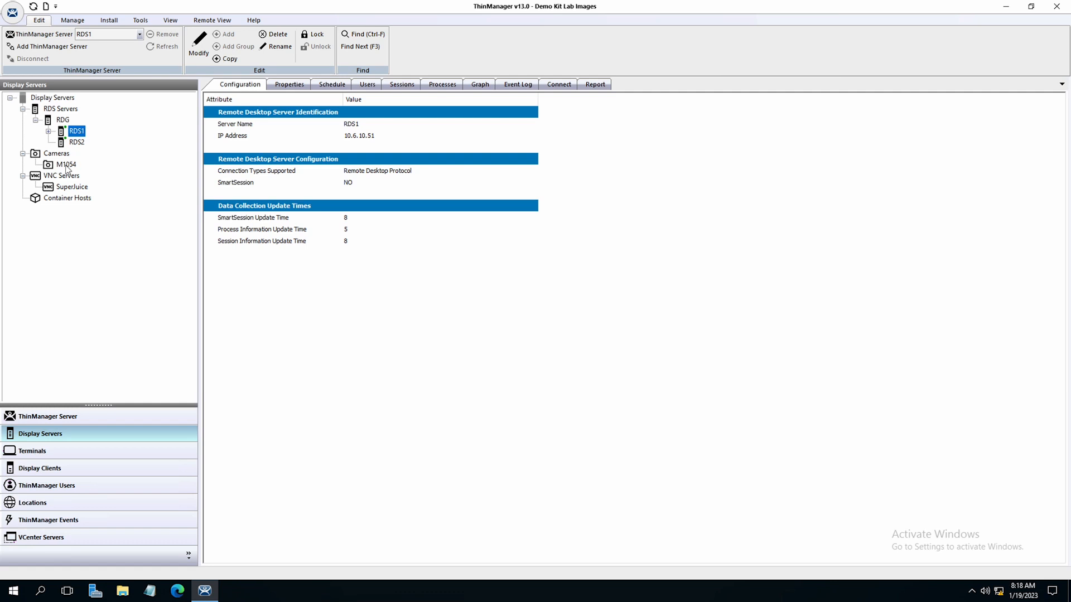
mouse_move(100, 136)
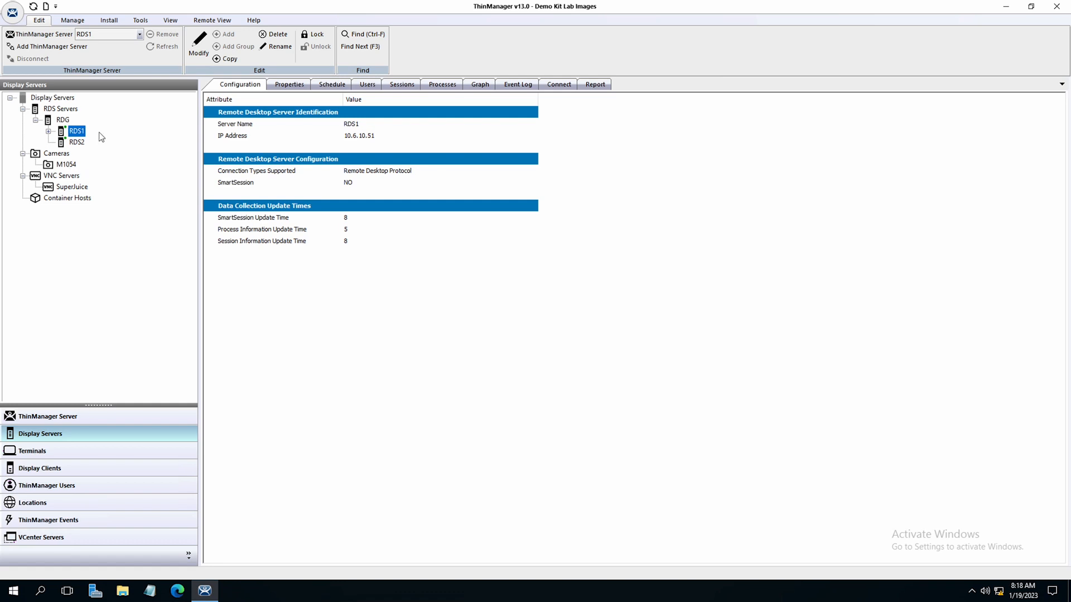
mouse_move(240, 94)
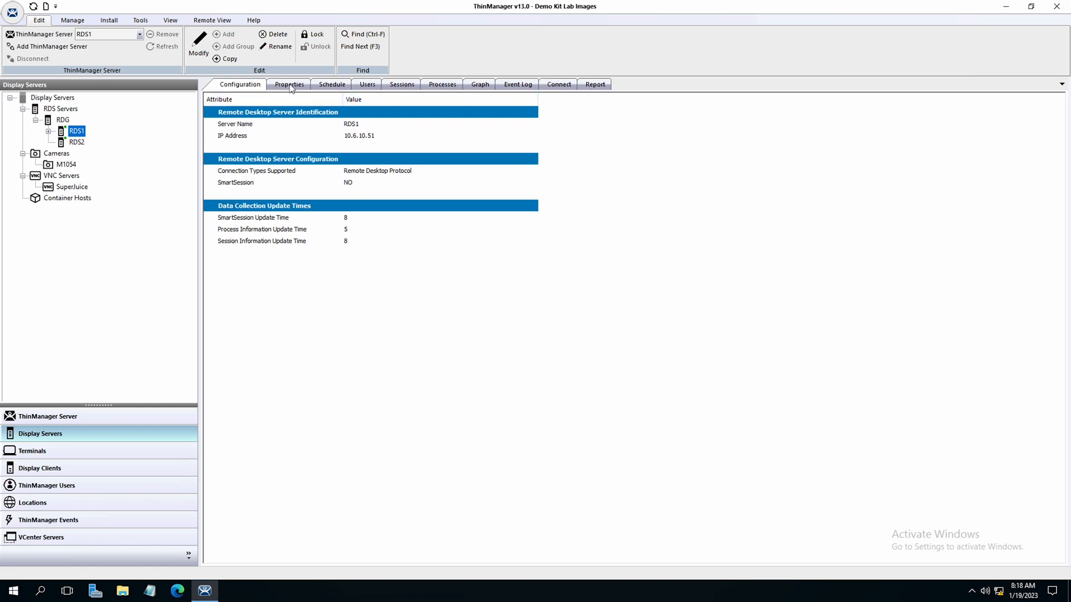
left_click(333, 84)
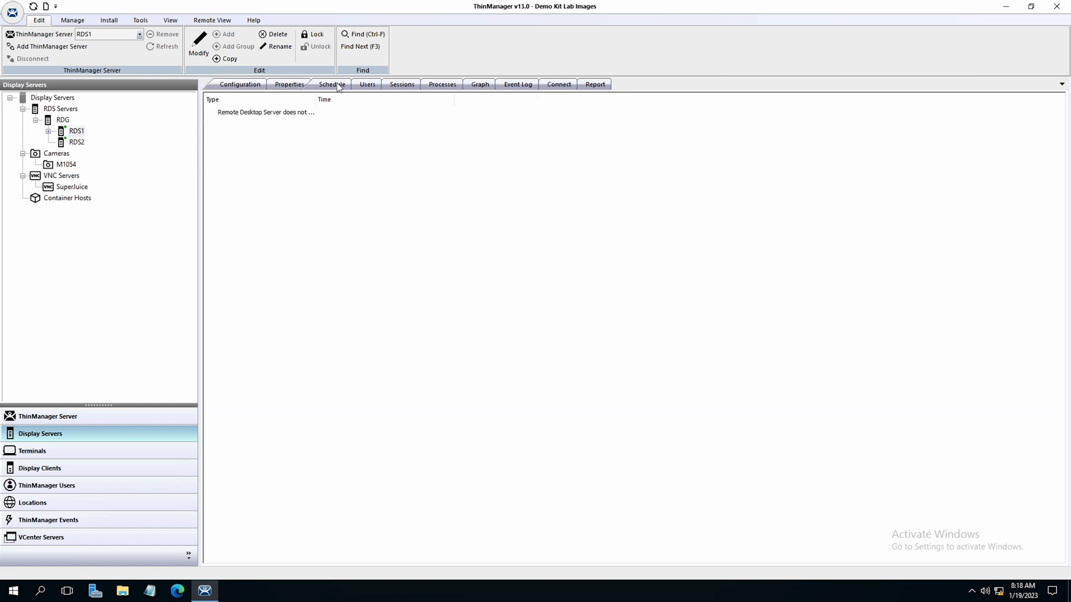
left_click(367, 84)
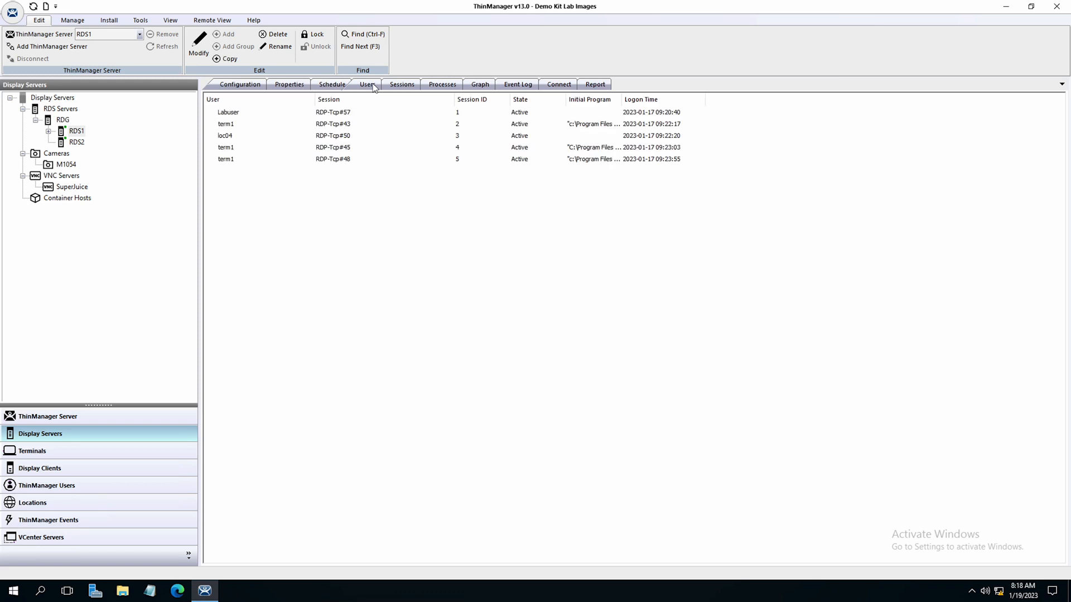
left_click(367, 84)
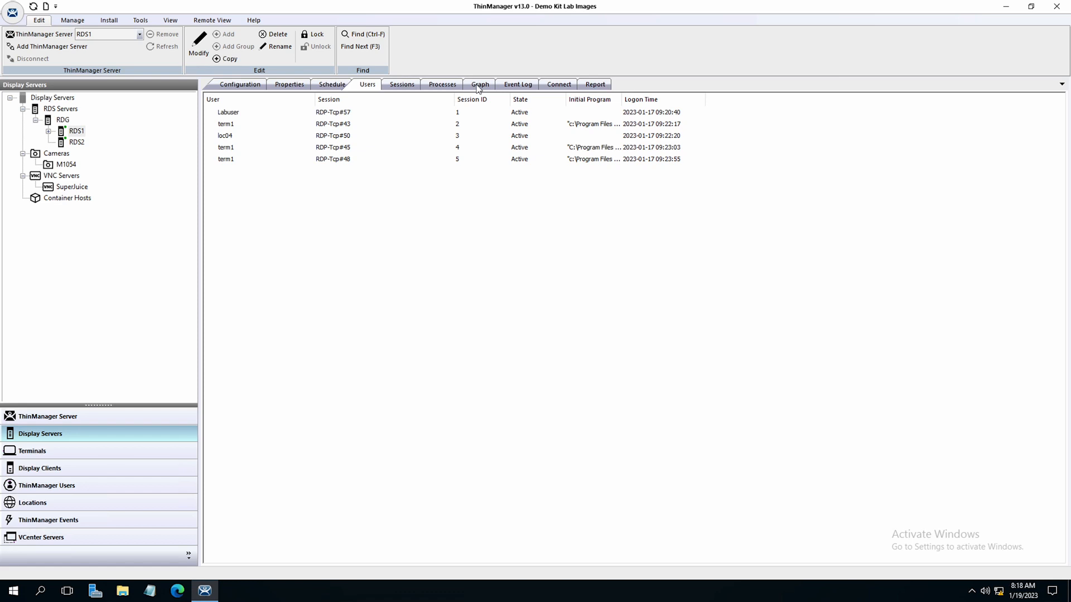
mouse_move(248, 90)
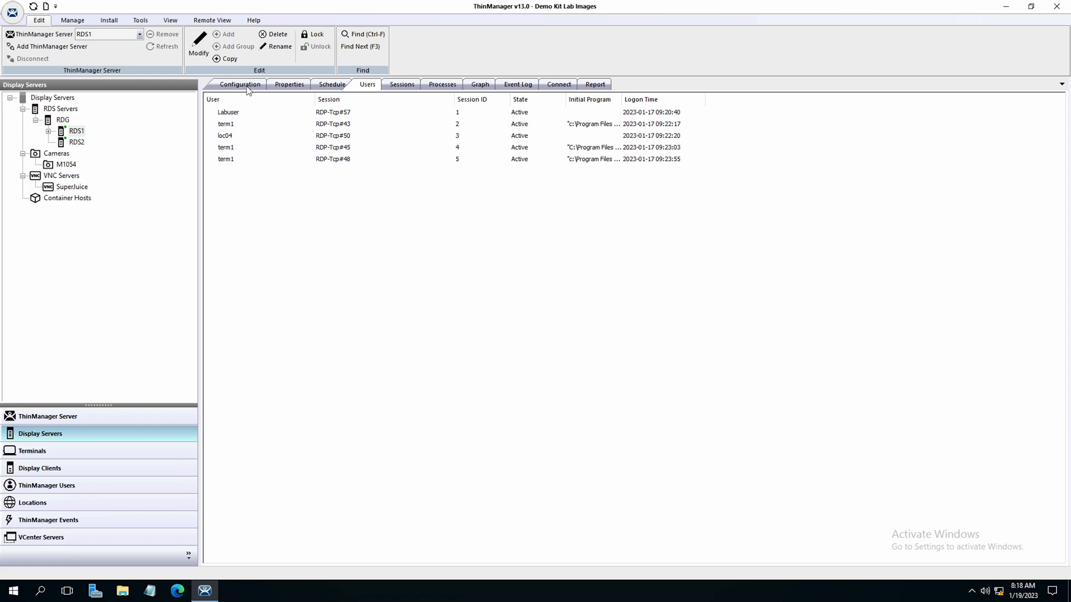
left_click(240, 83)
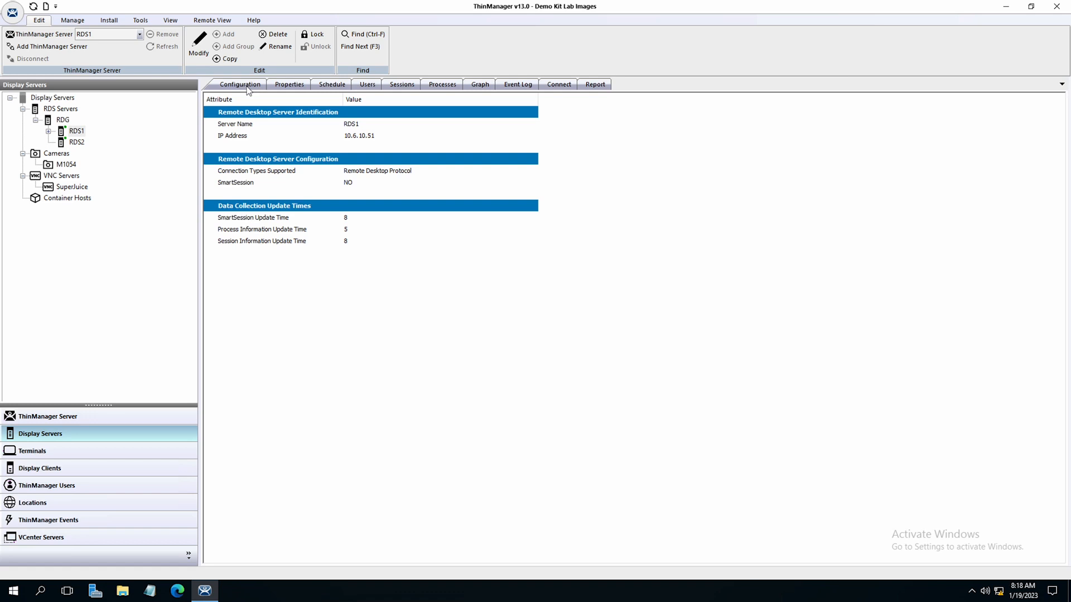
Step: Show the Display Clients summary of 42 clients, expanding Remote Desktop Services, then return to Terminals
left_click(40, 467)
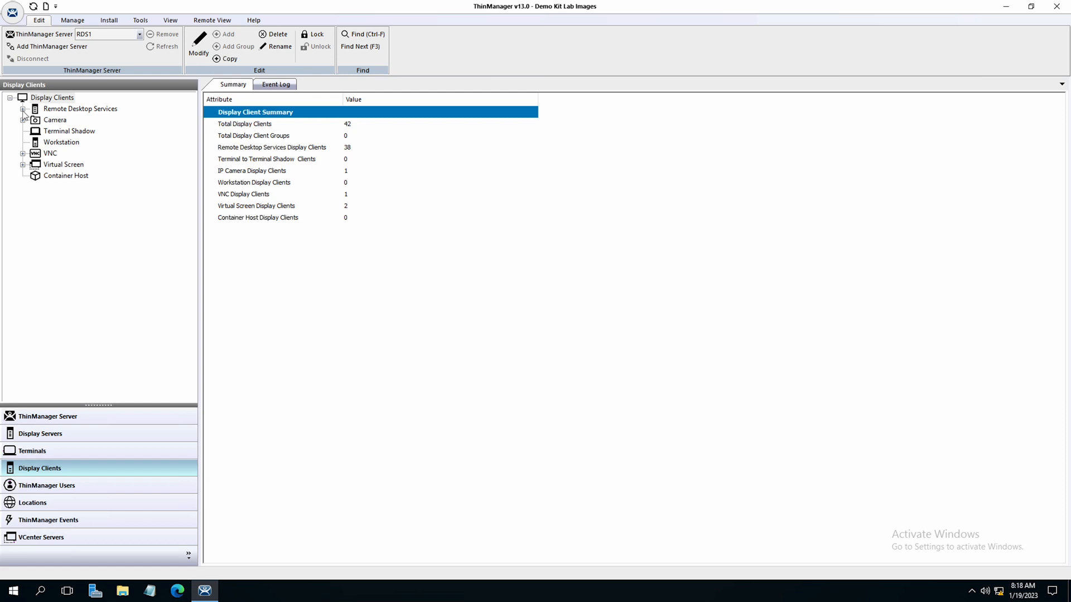
left_click(22, 108)
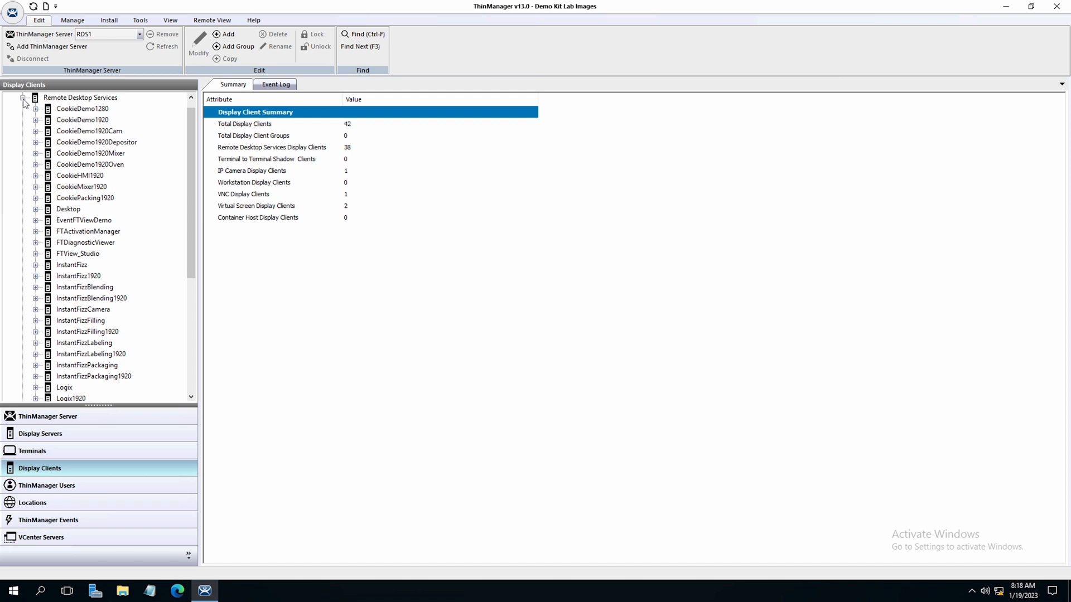
left_click(22, 98)
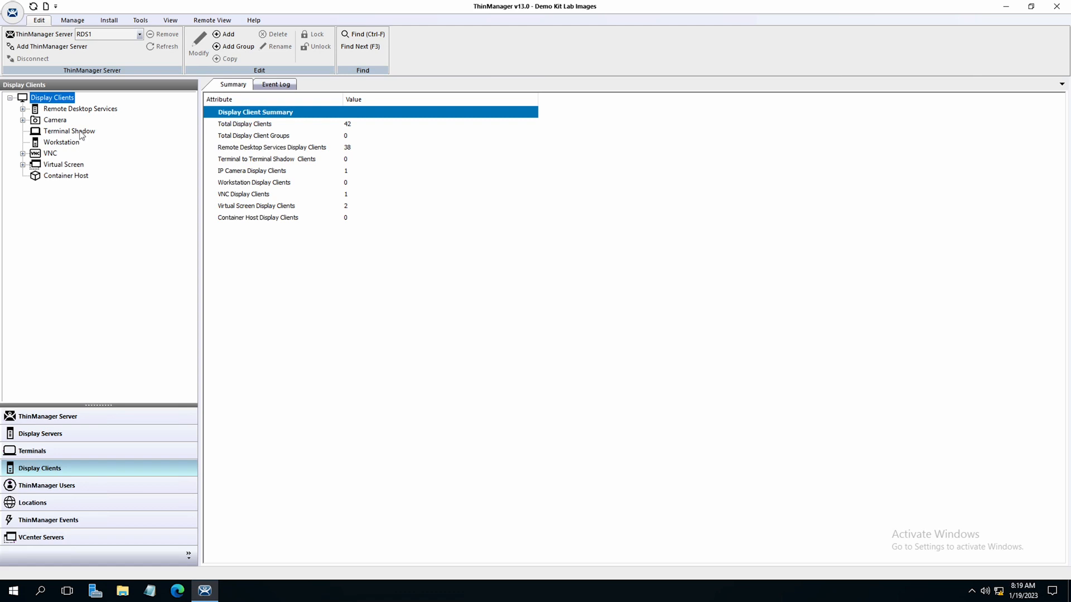
mouse_move(77, 147)
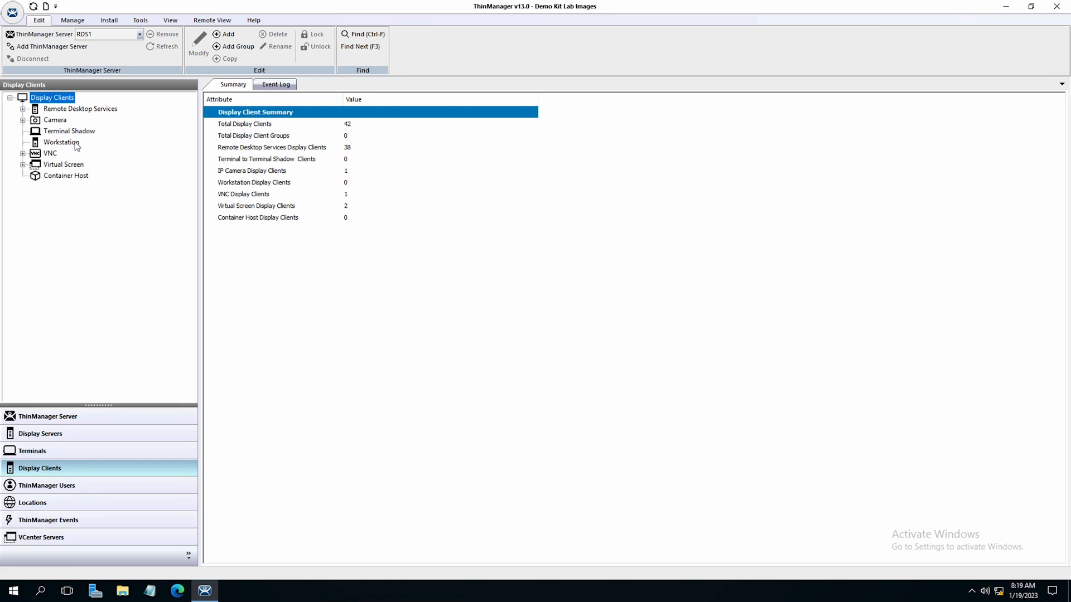
mouse_move(94, 244)
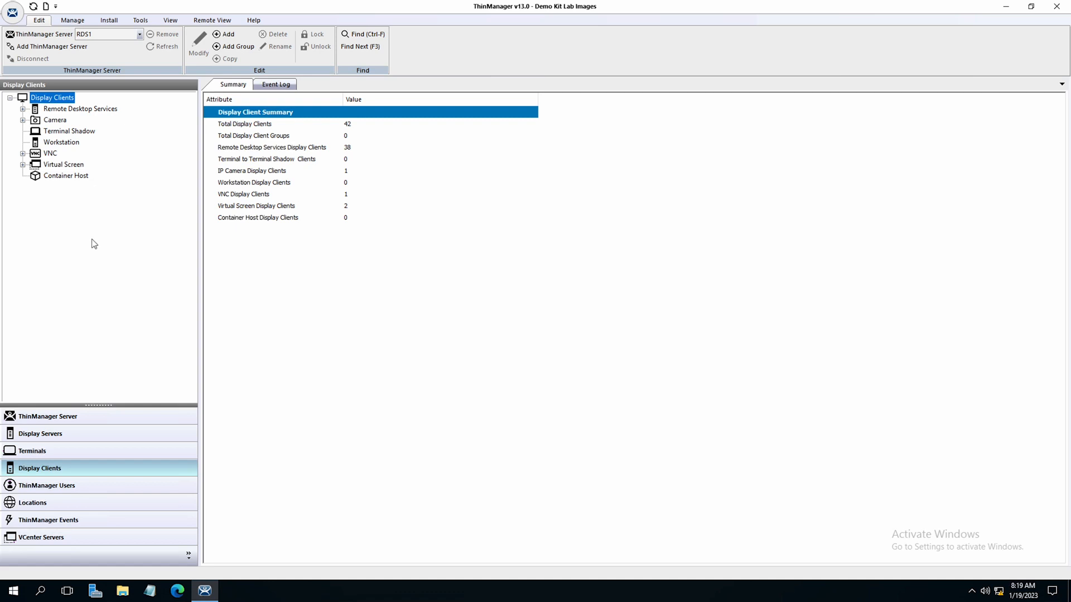
mouse_move(96, 420)
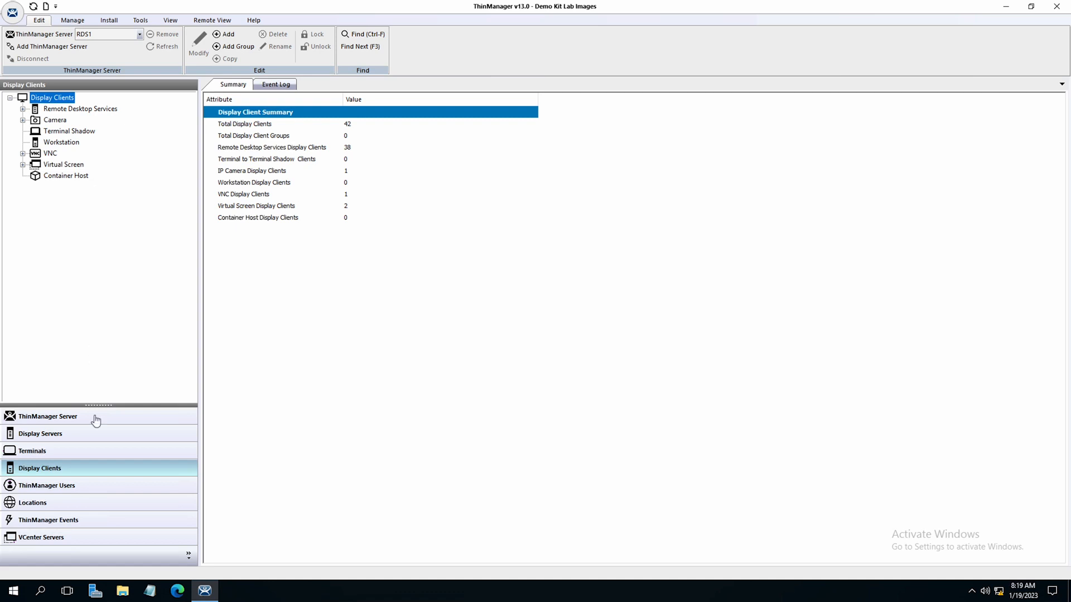
left_click(31, 451)
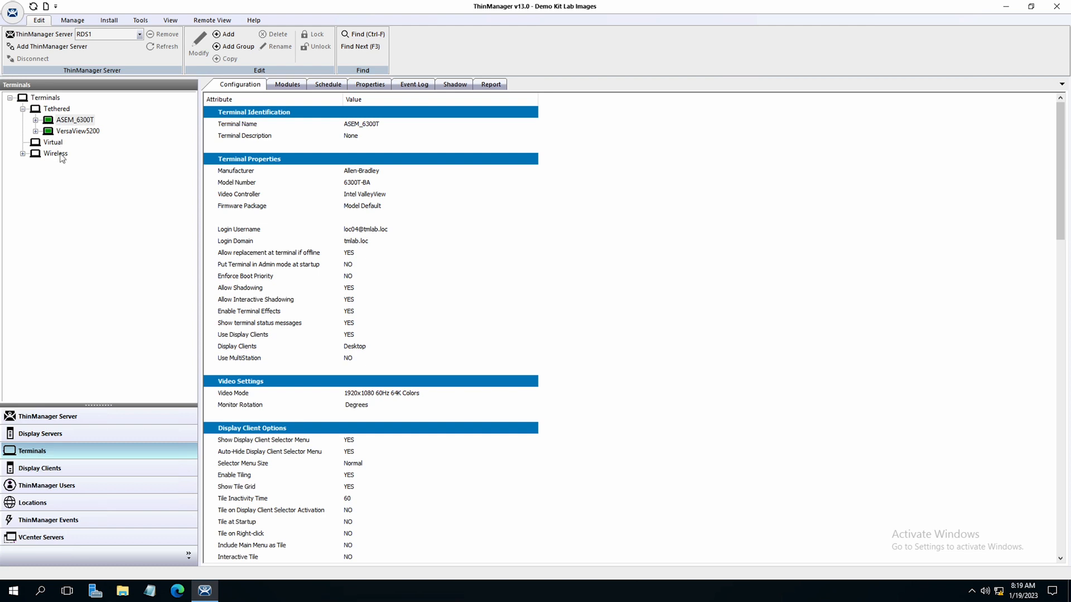
mouse_move(62, 189)
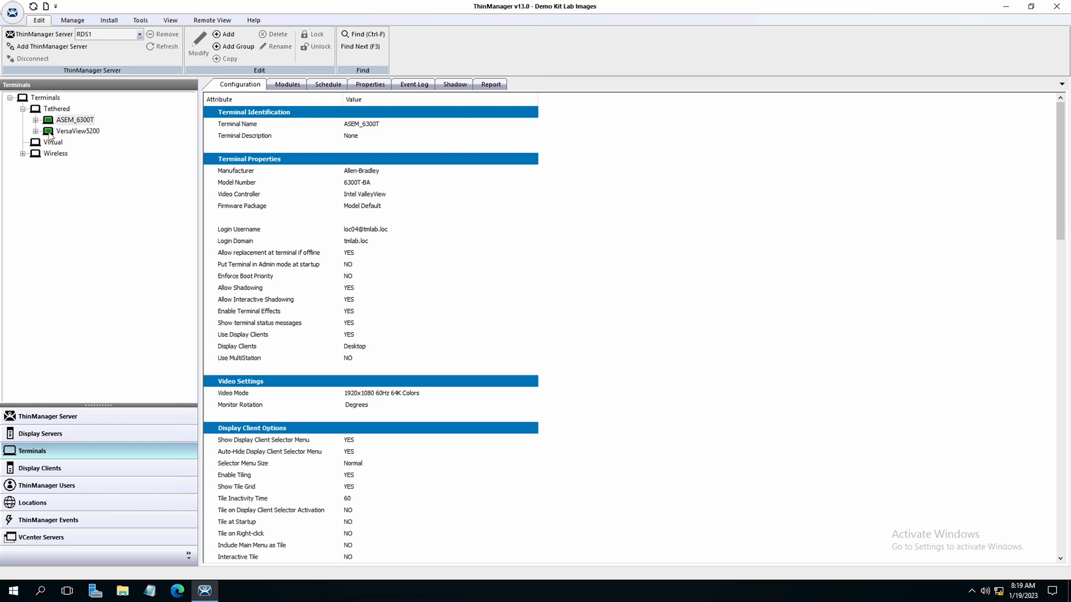
Step: Select ASEM_6300T and review its modules, hardware properties and live shadowed desktop
left_click(75, 120)
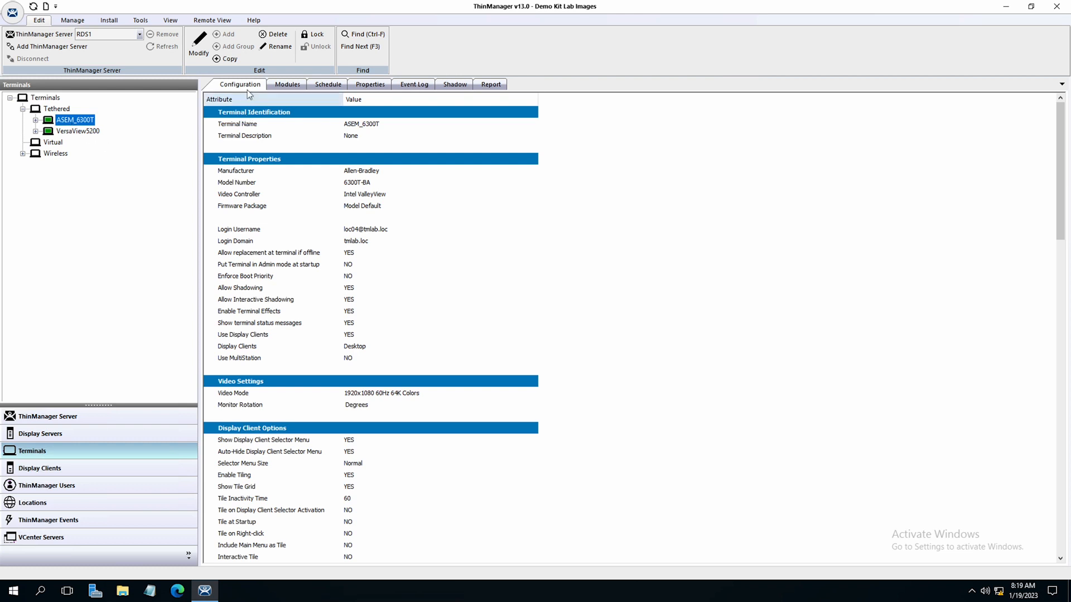
mouse_move(487, 126)
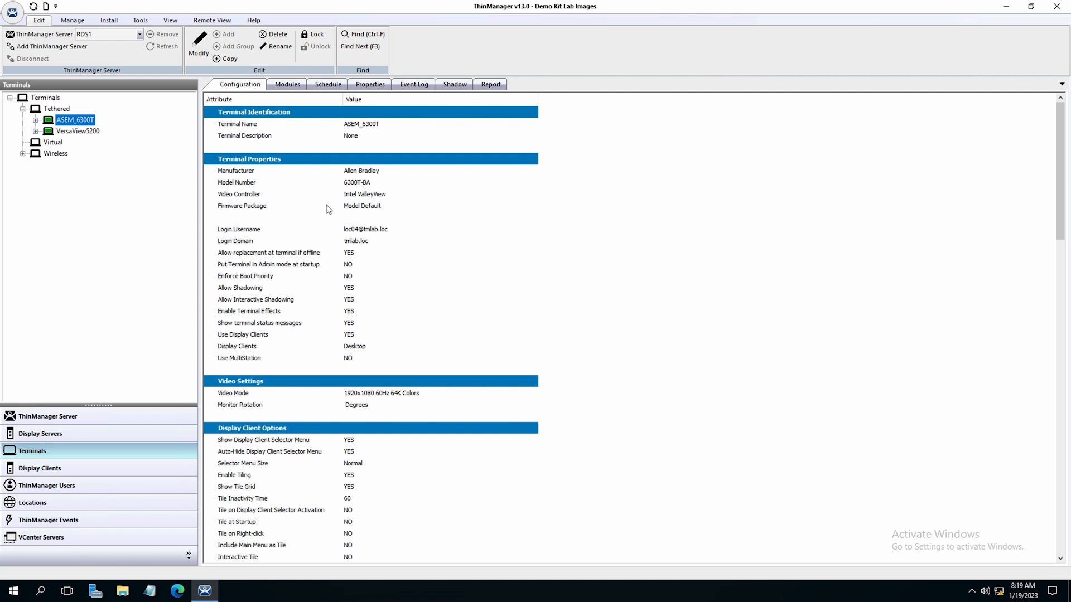
mouse_move(306, 171)
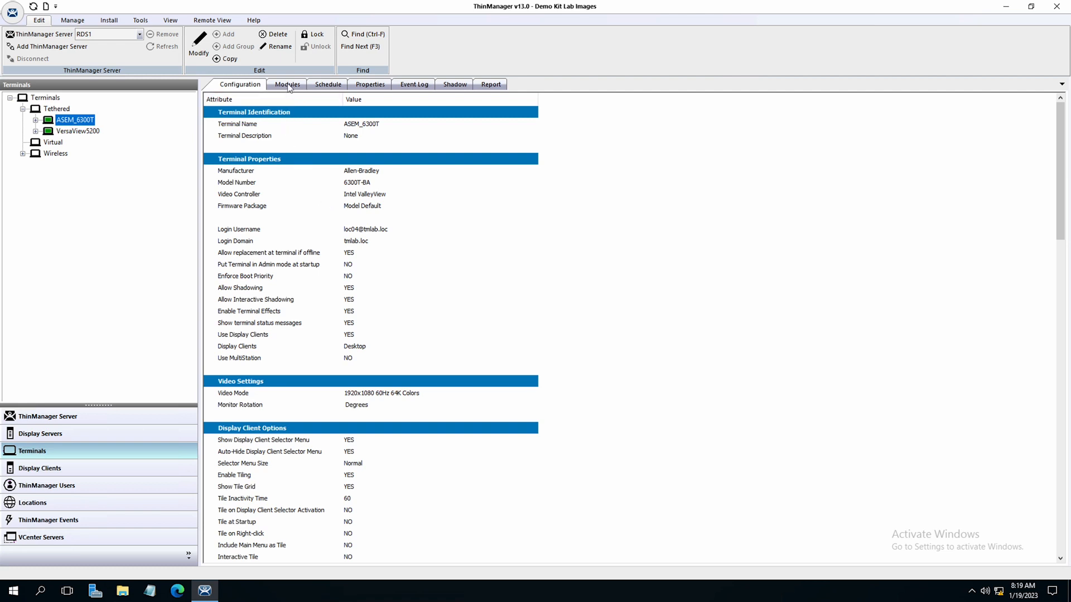
left_click(286, 83)
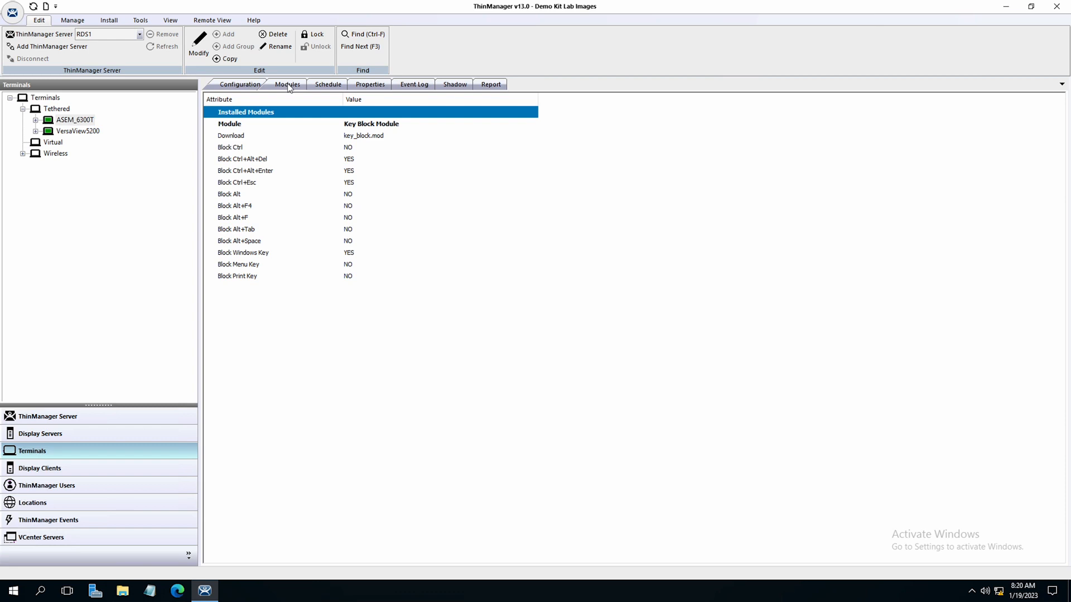
mouse_move(296, 87)
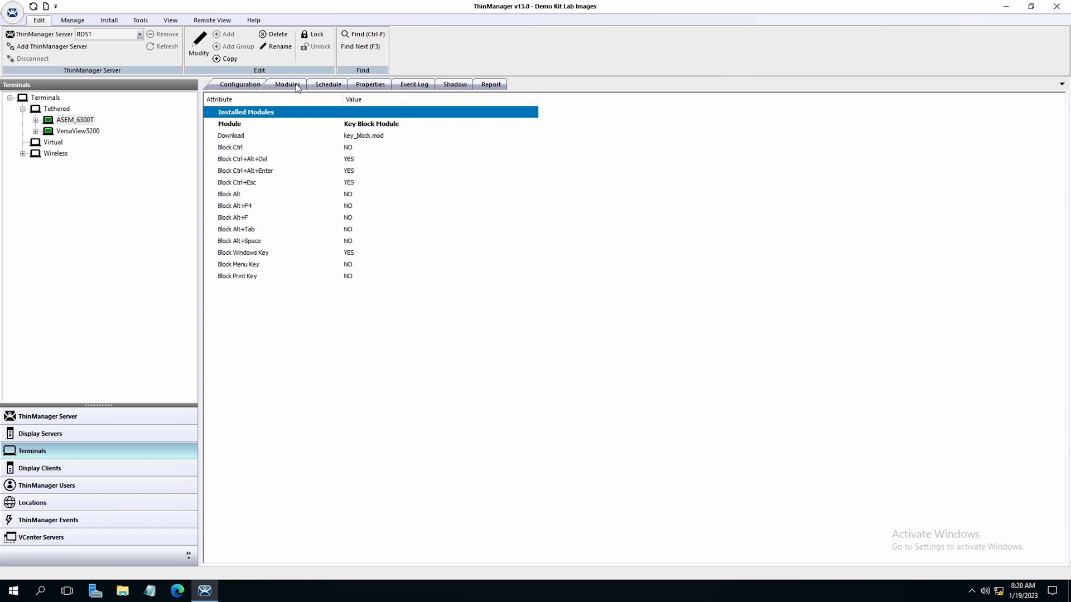
left_click(369, 83)
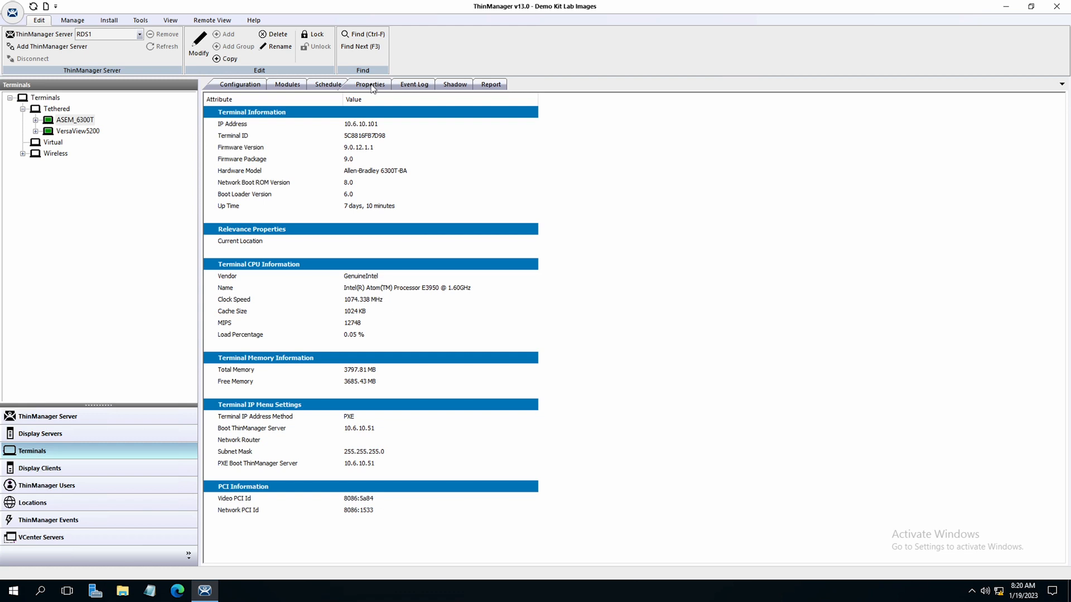
left_click(455, 84)
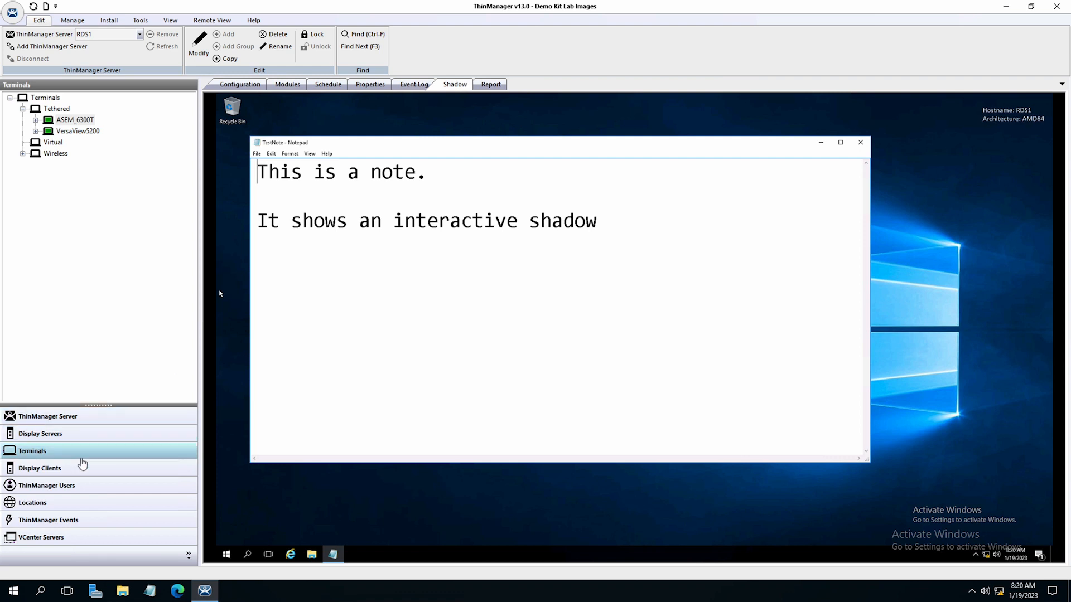
Step: Show ThinManager Users with Maintenance expanded to mark and Matt holding MaintWorkOrder
left_click(47, 485)
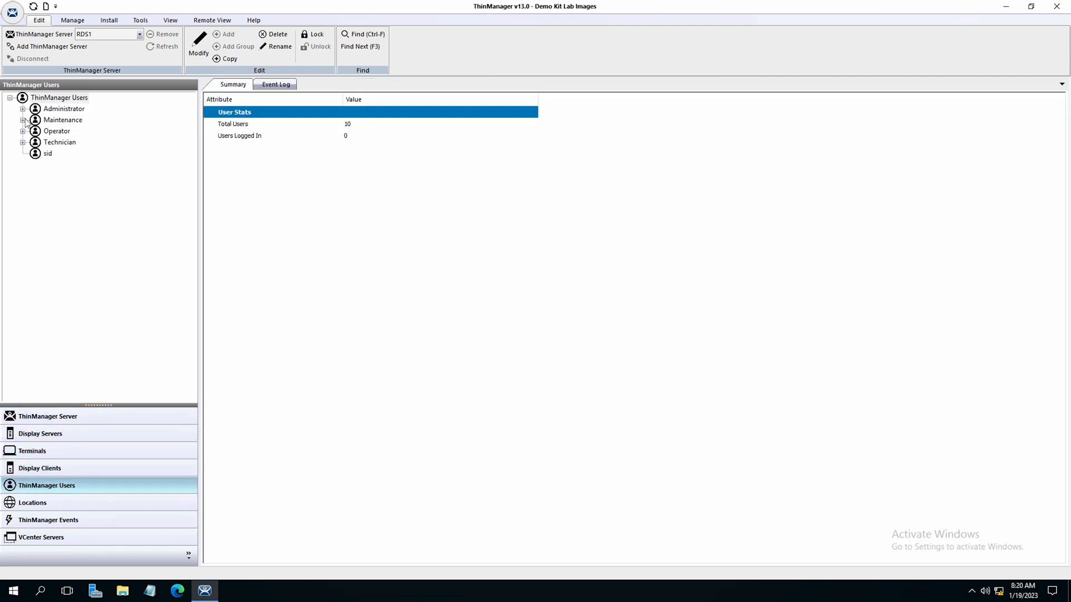
left_click(22, 120)
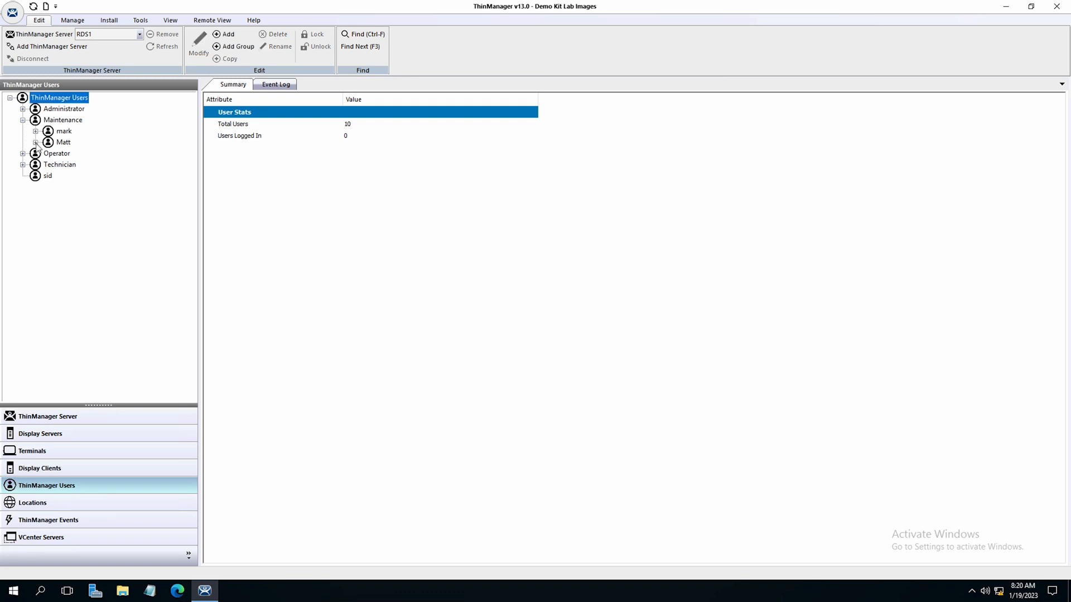
left_click(36, 142)
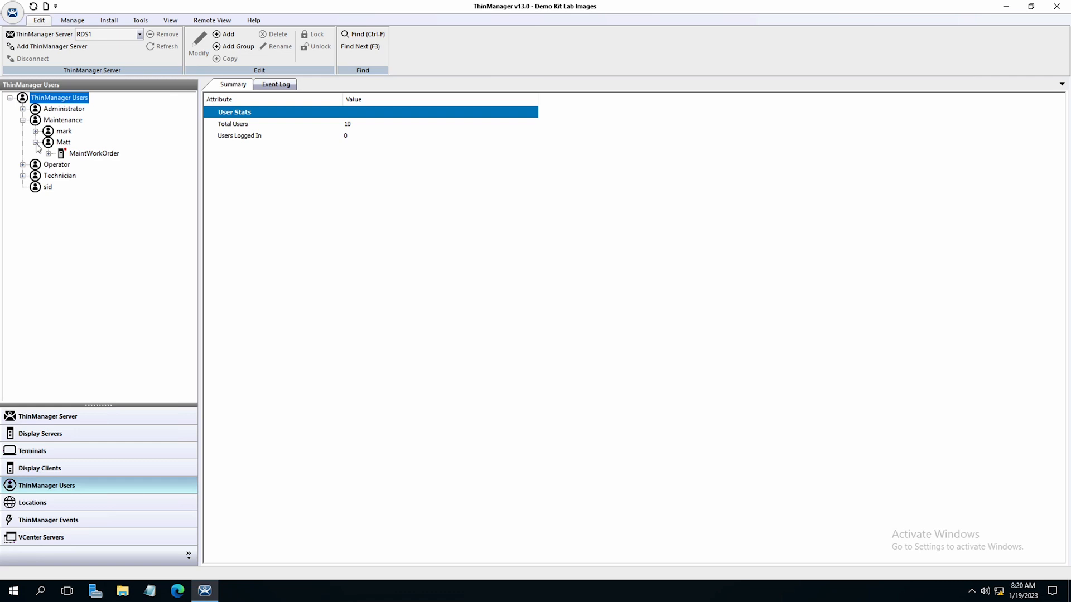
left_click(36, 132)
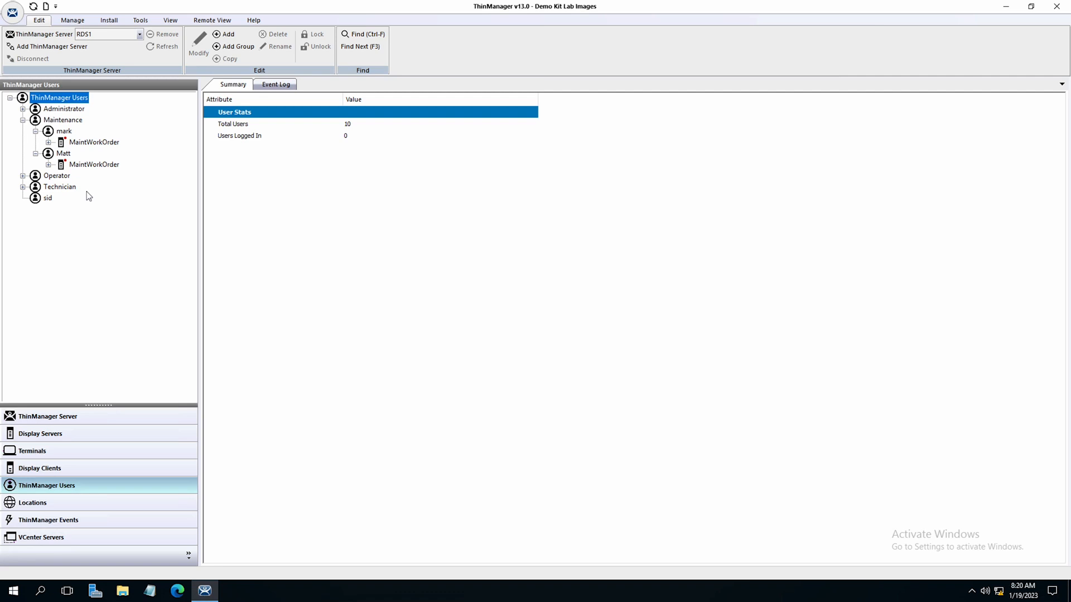
mouse_move(80, 168)
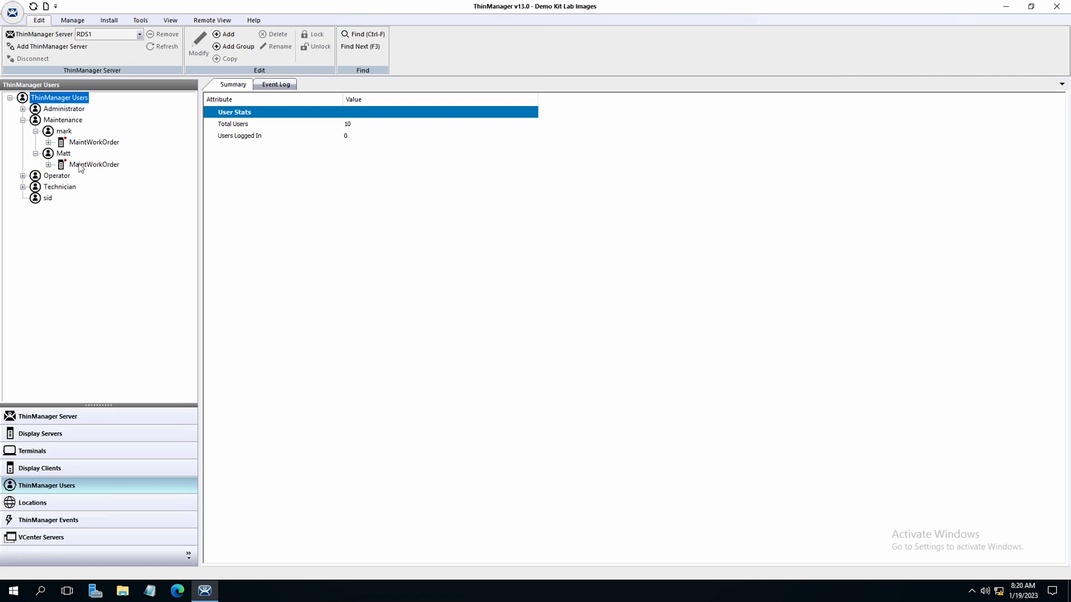
mouse_move(79, 121)
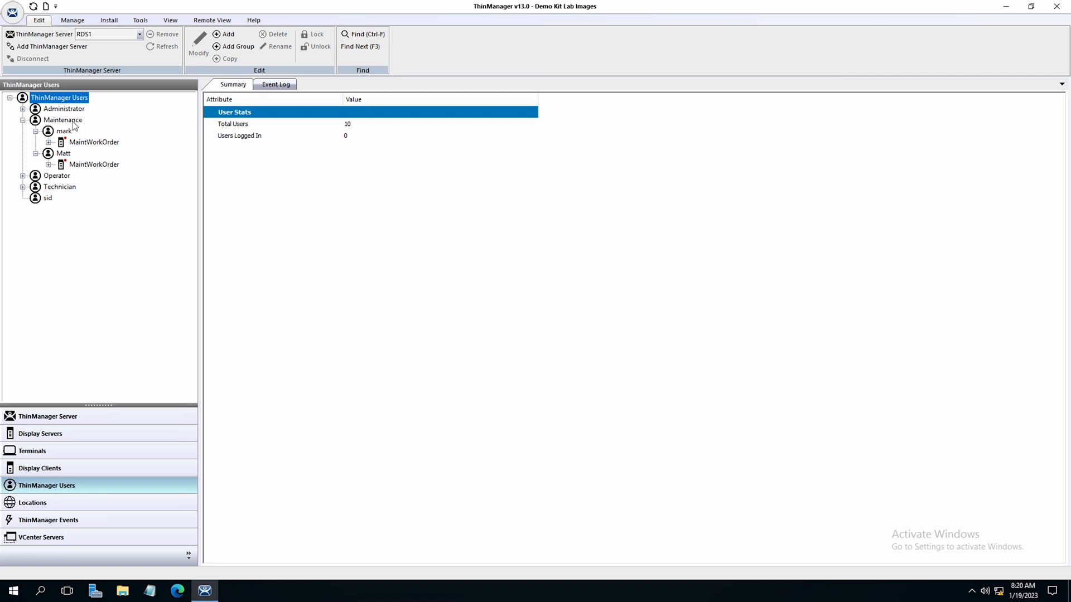
mouse_move(97, 420)
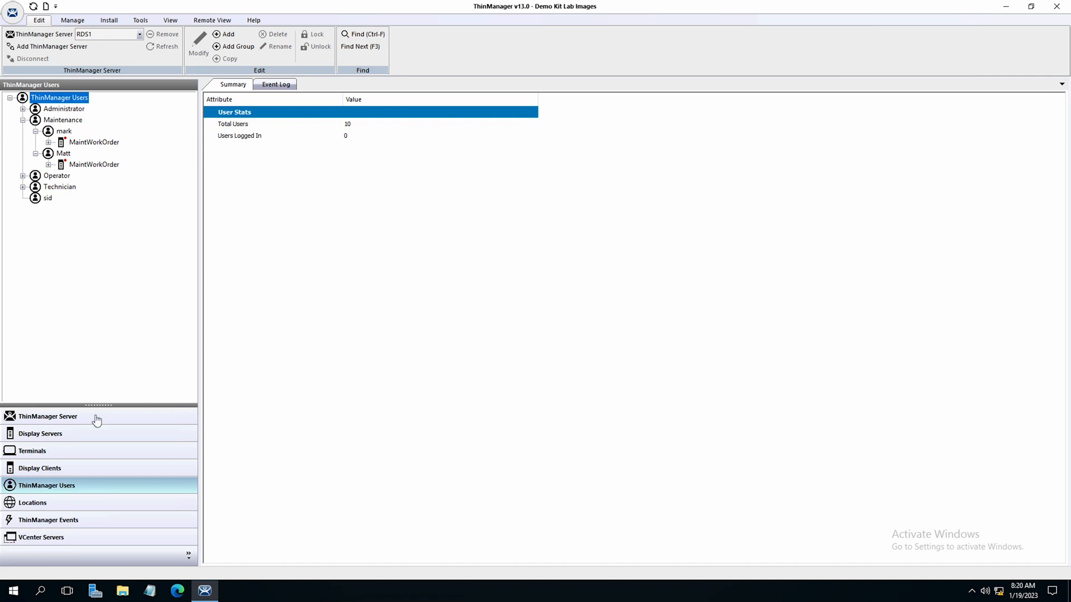
Step: Show the Locations tree with FenceBT expanded to ControlRoom and MixerZone
left_click(32, 503)
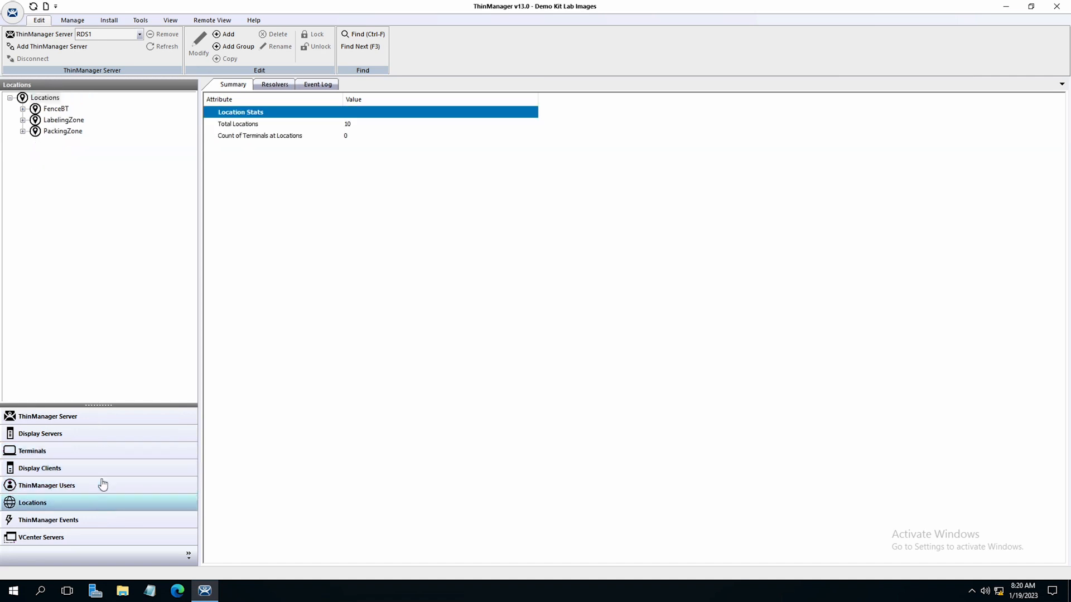
mouse_move(80, 222)
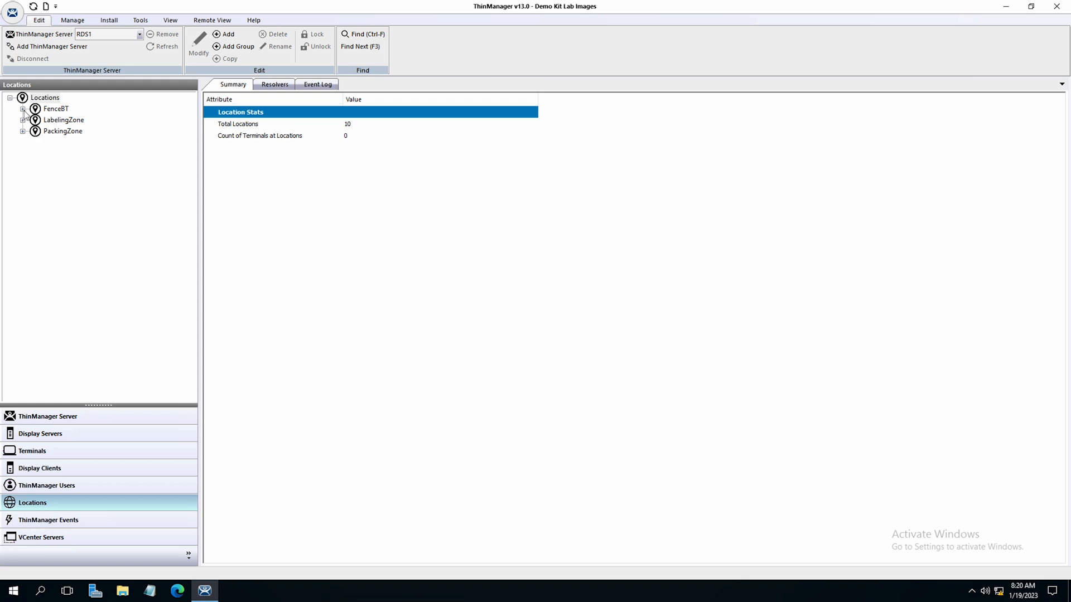
left_click(24, 109)
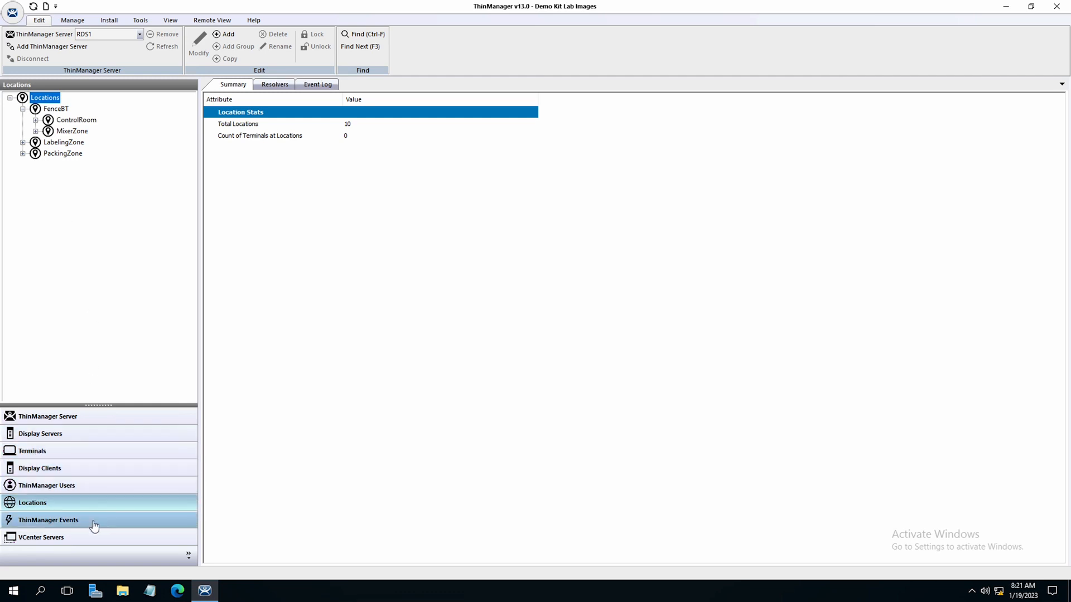
Step: View the ThinManager Events list of four ISA events, then return to the Terminals tree
left_click(48, 520)
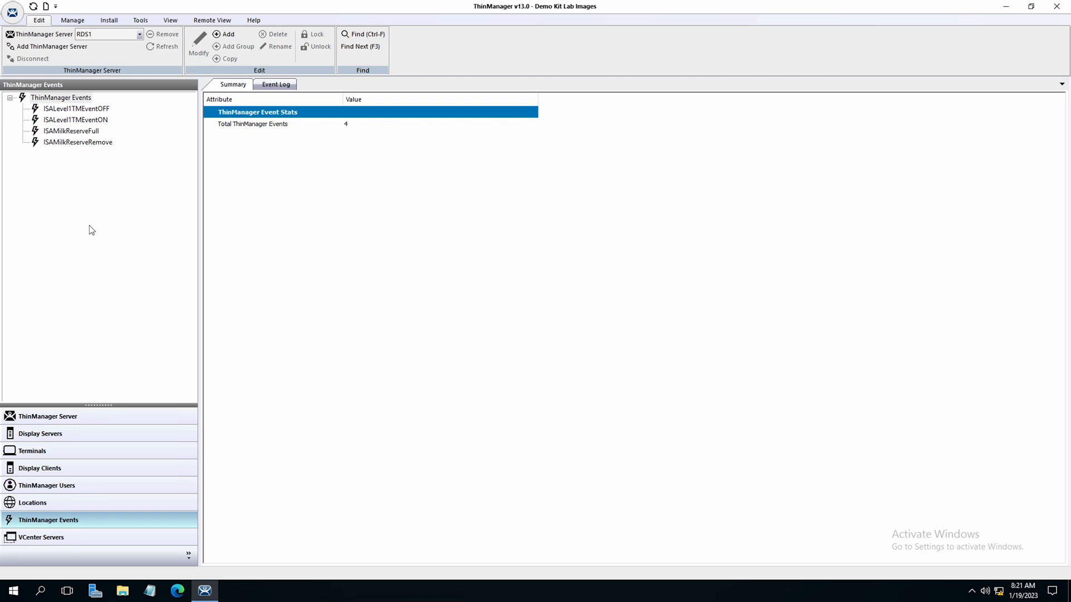
mouse_move(79, 403)
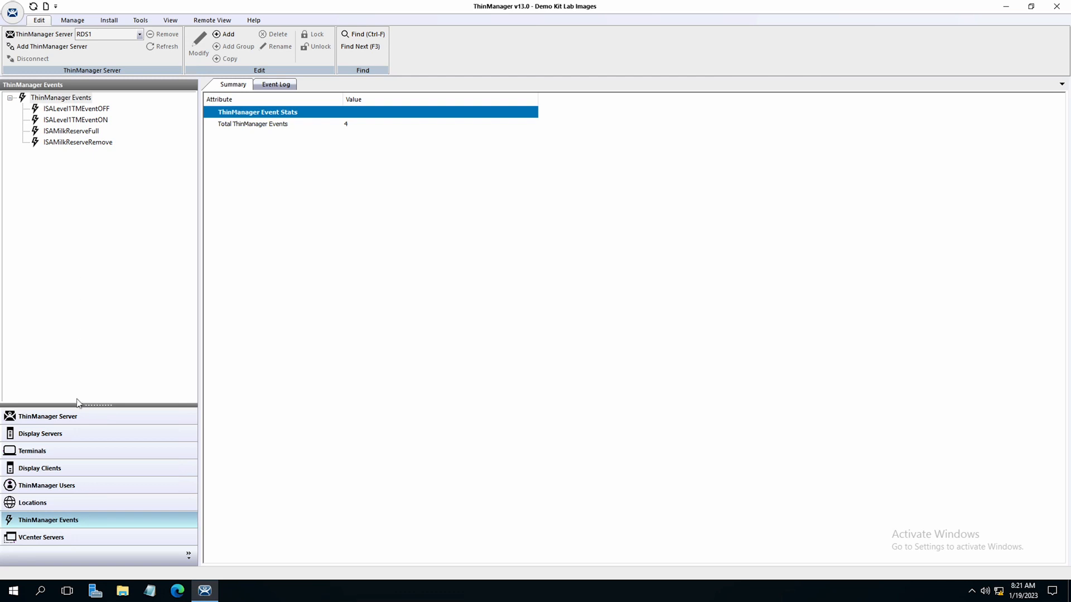
left_click(31, 451)
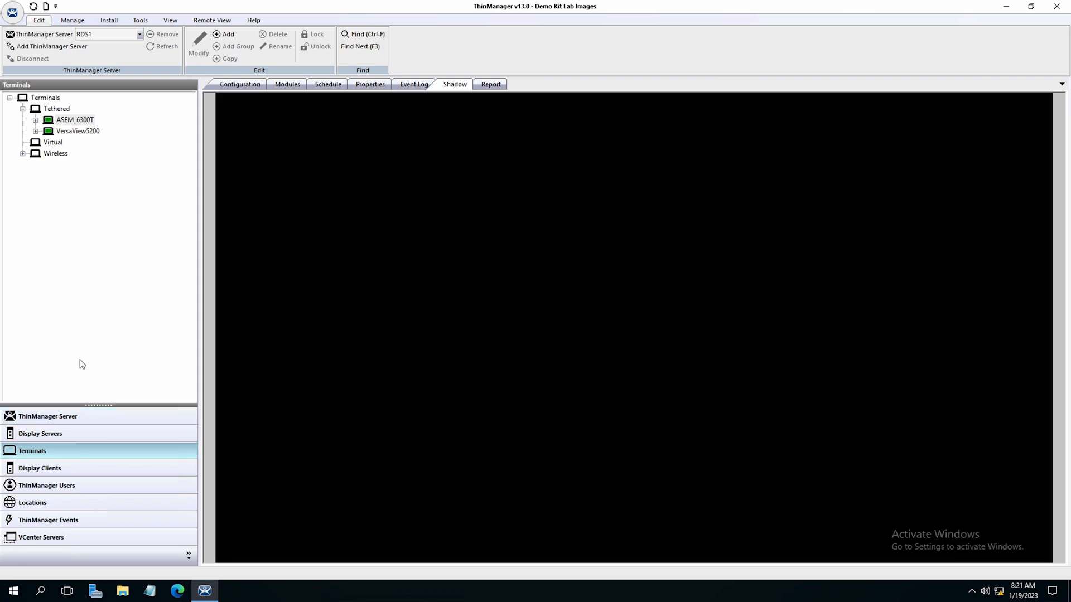
Step: Step through ASEM_6300T's Terminal Configuration Wizard pages unchanged and cancel out of it
left_click(240, 84)
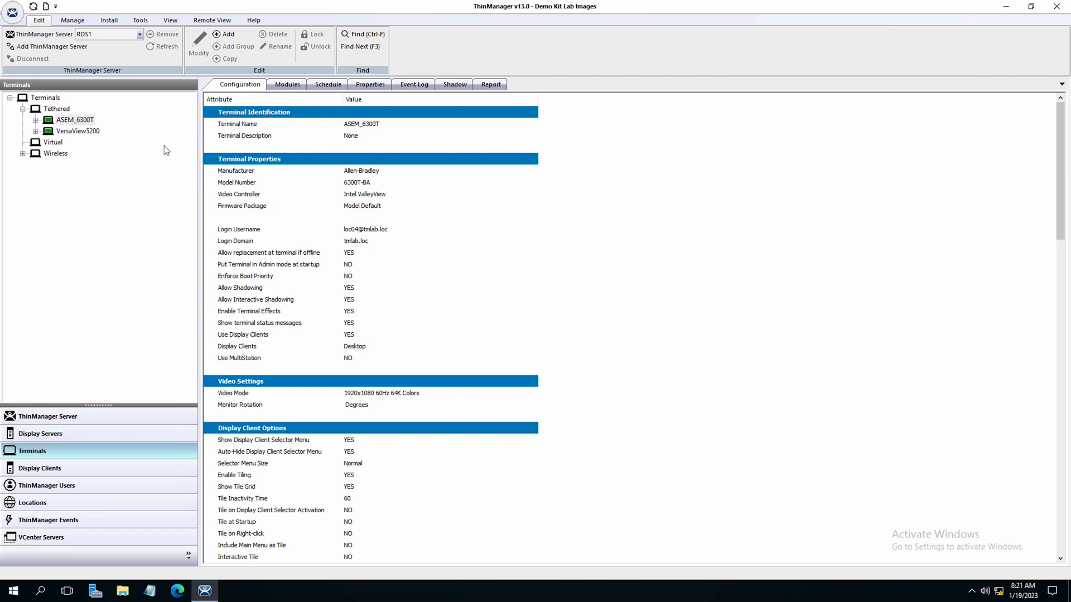
mouse_move(67, 123)
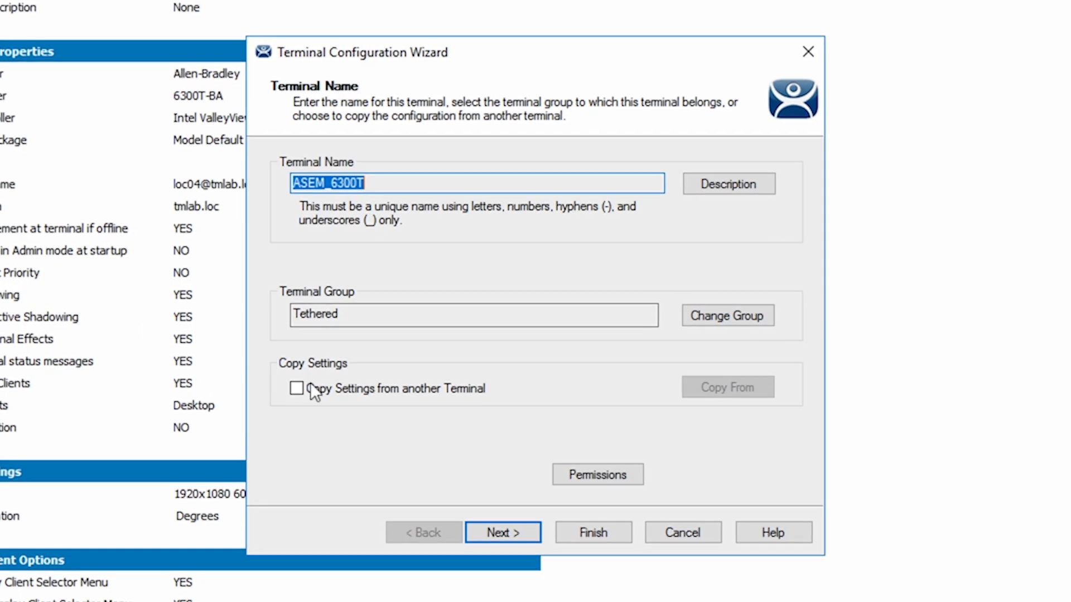
mouse_move(358, 431)
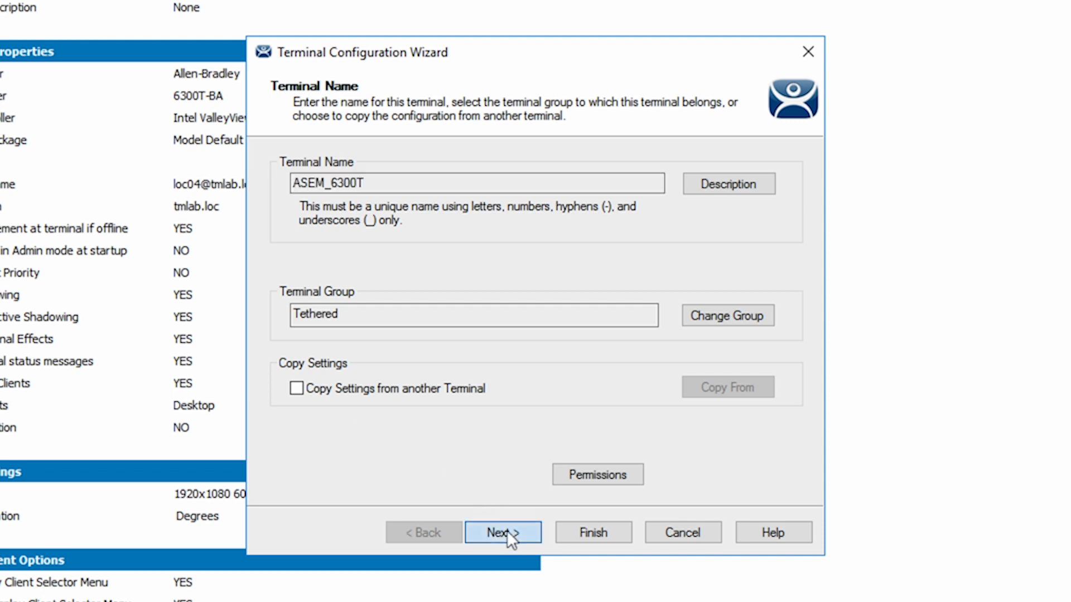
left_click(502, 532)
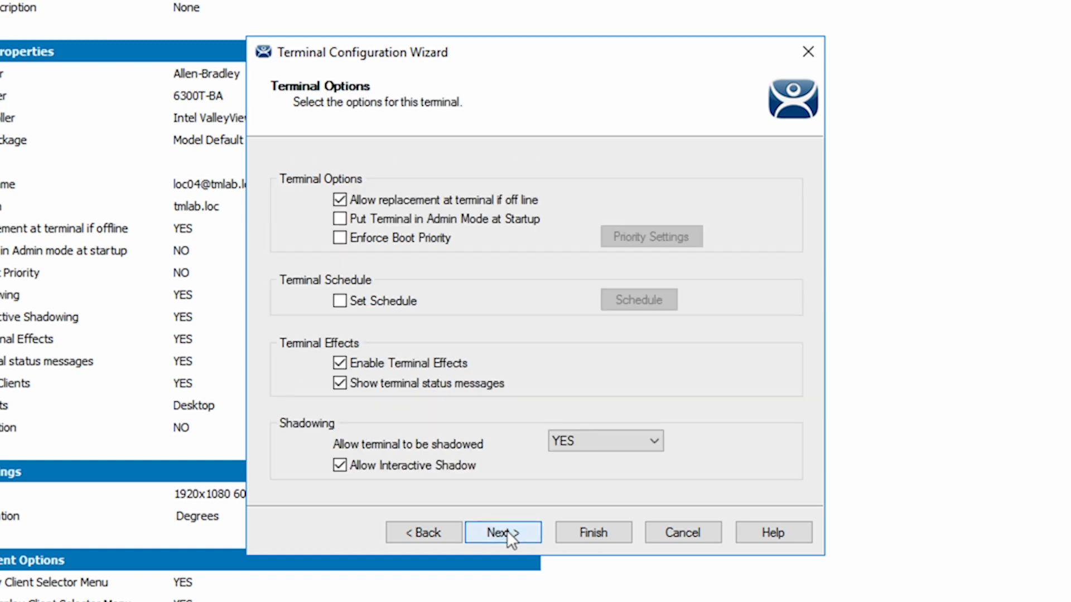
left_click(503, 532)
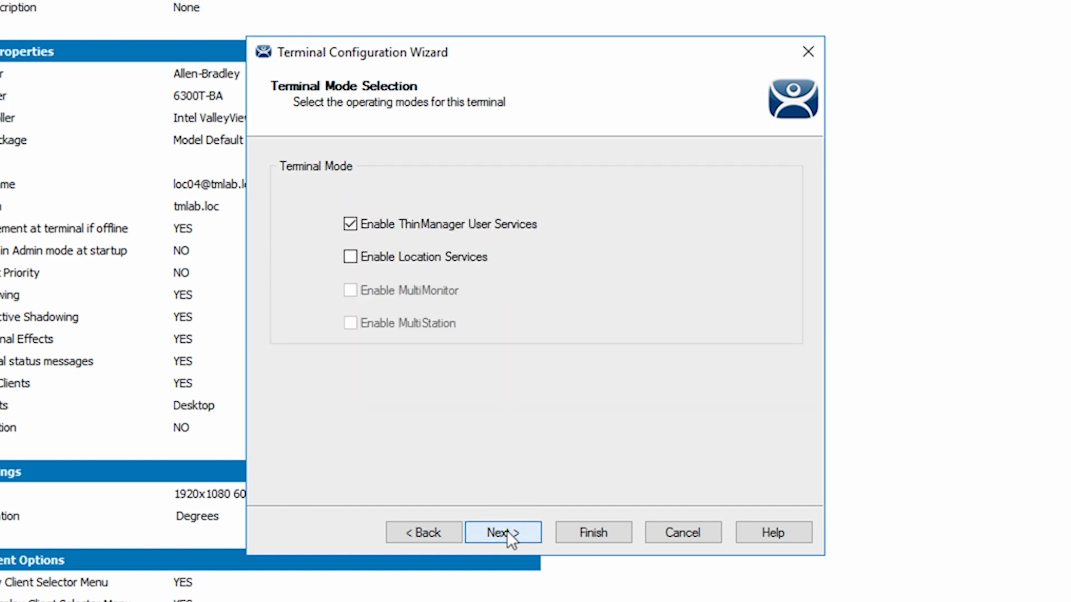
left_click(502, 532)
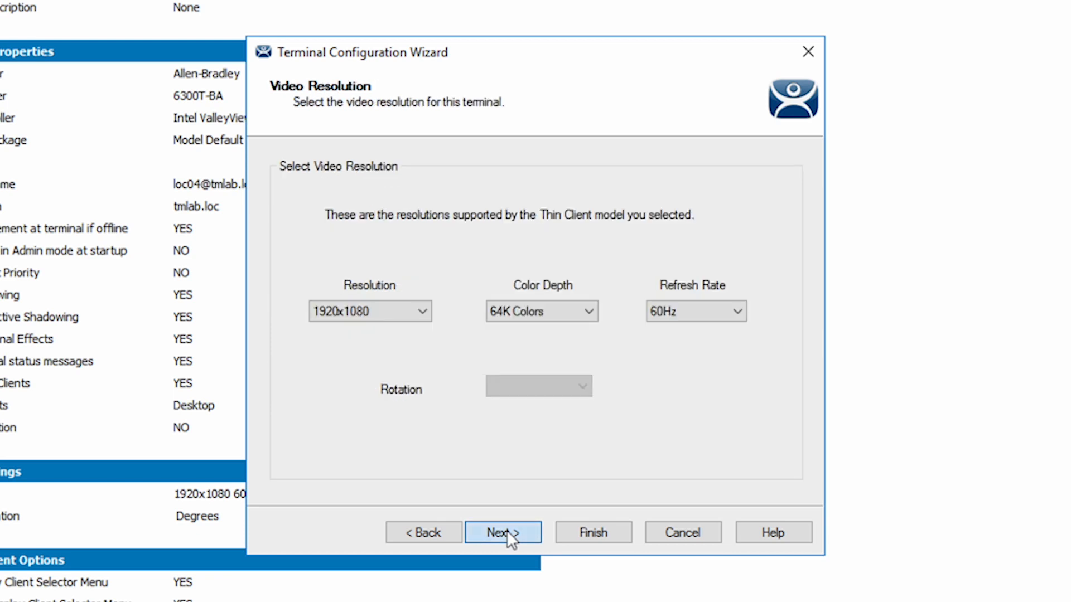
left_click(502, 532)
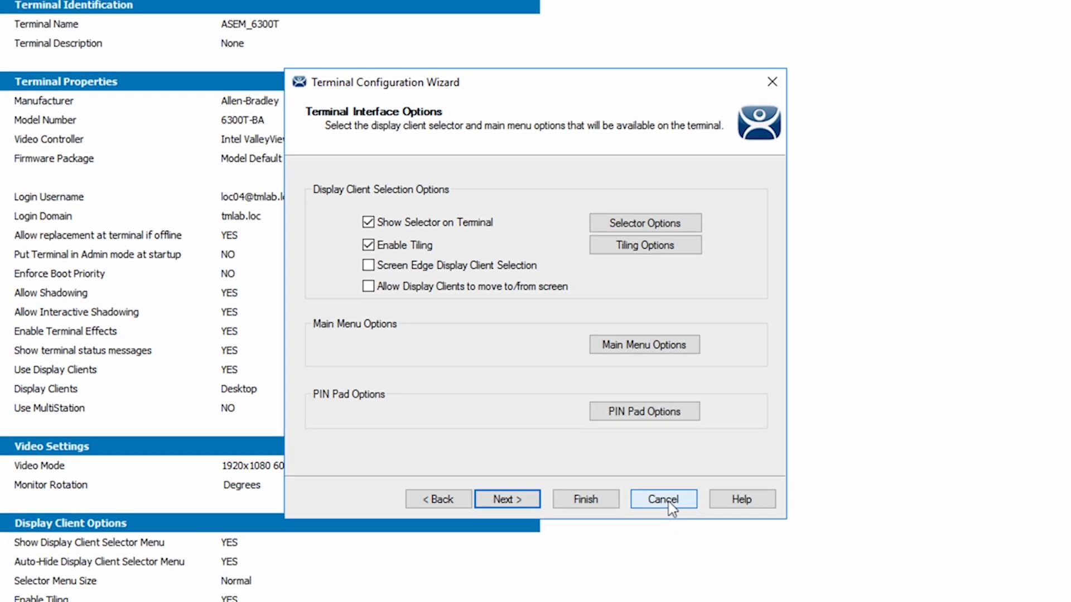
left_click(662, 500)
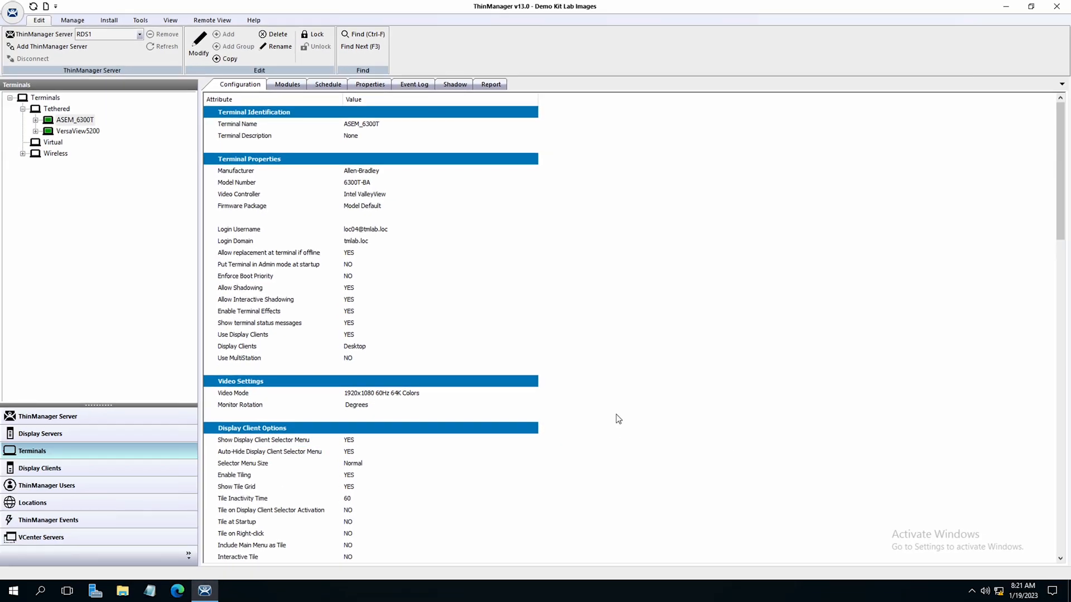
mouse_move(157, 219)
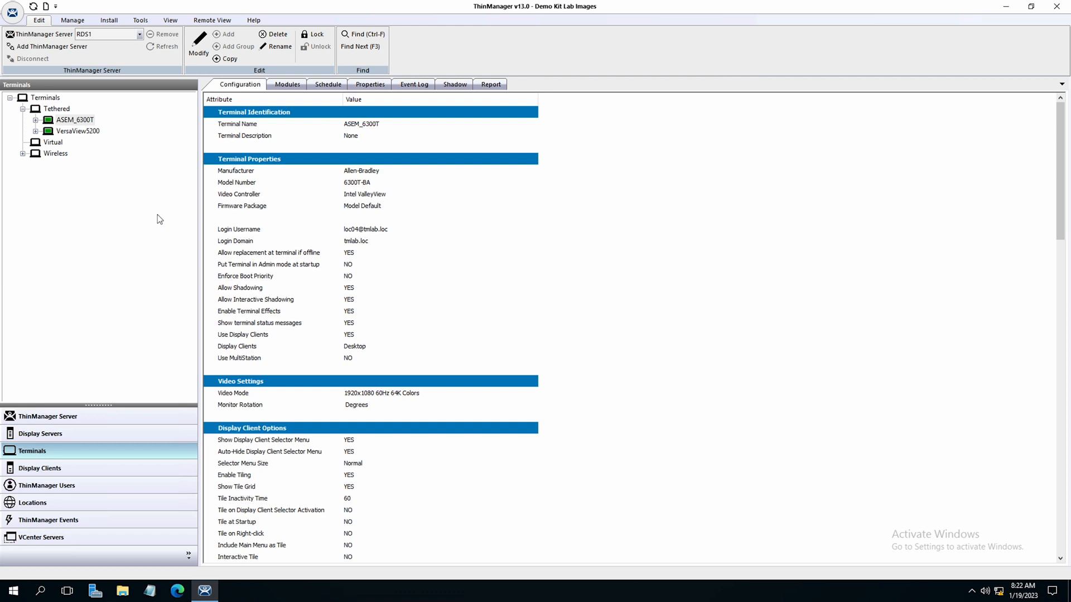
mouse_move(90, 168)
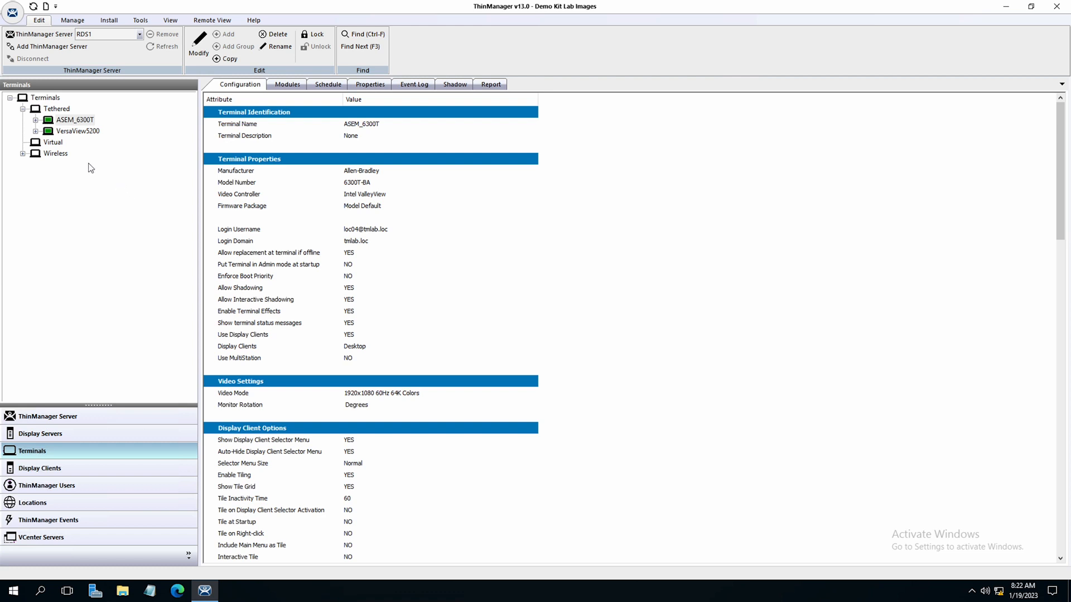
mouse_move(79, 145)
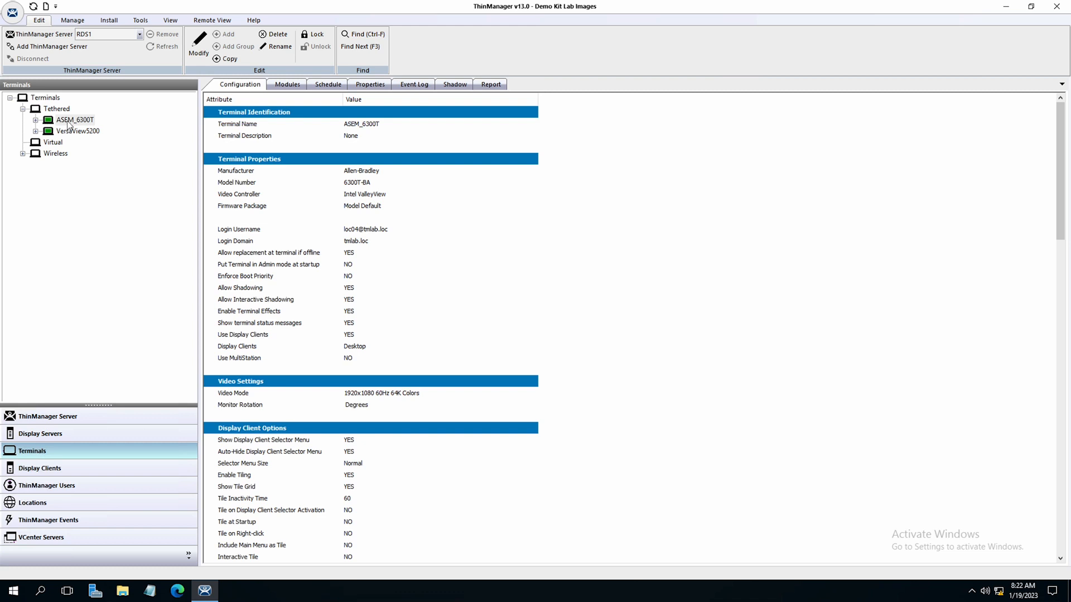
right_click(73, 119)
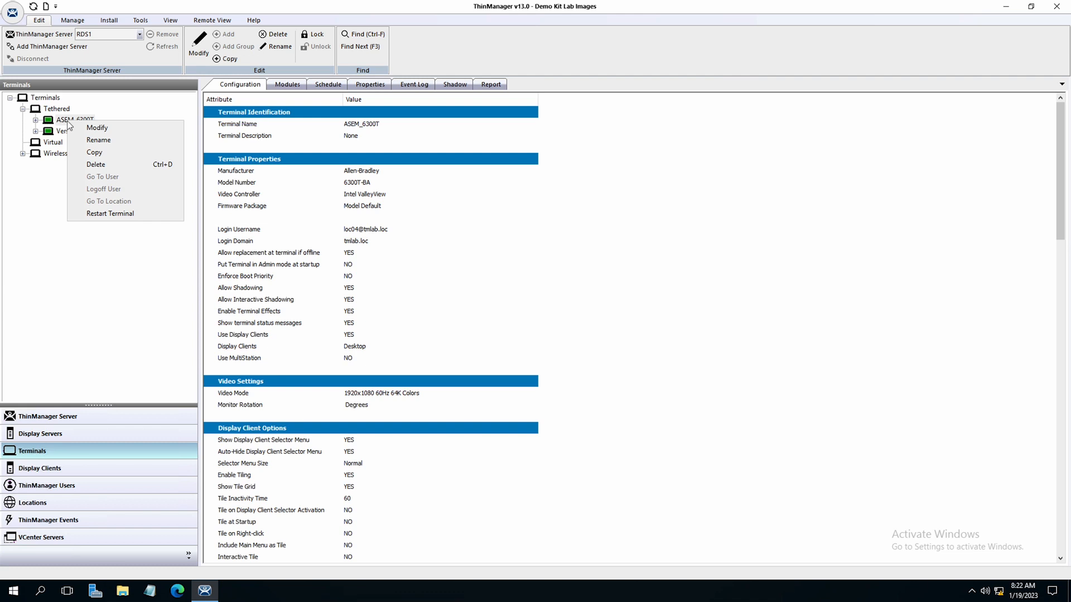
mouse_move(97, 127)
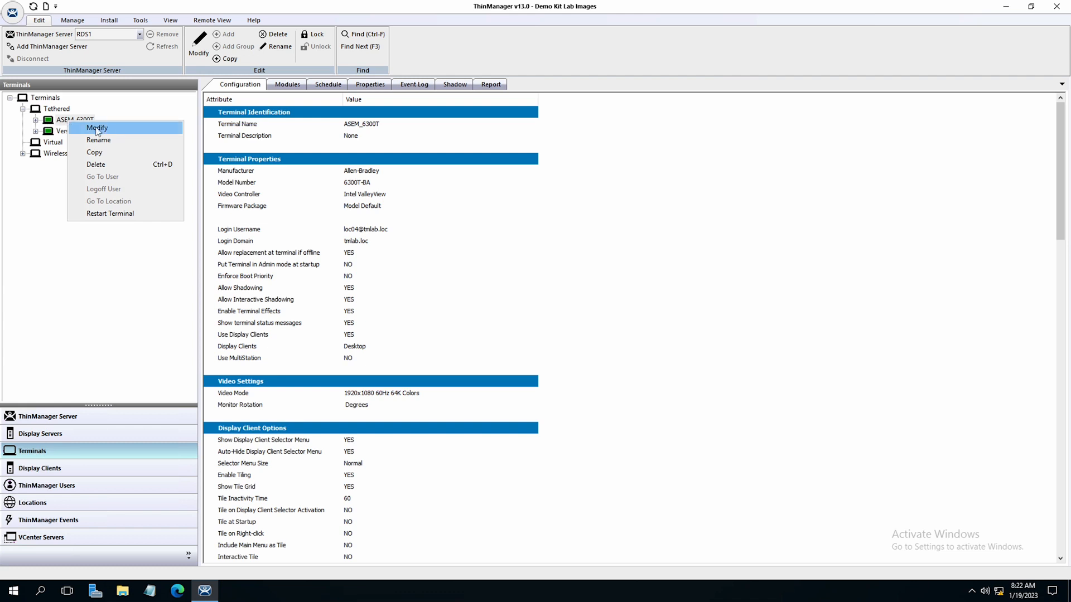
mouse_move(115, 132)
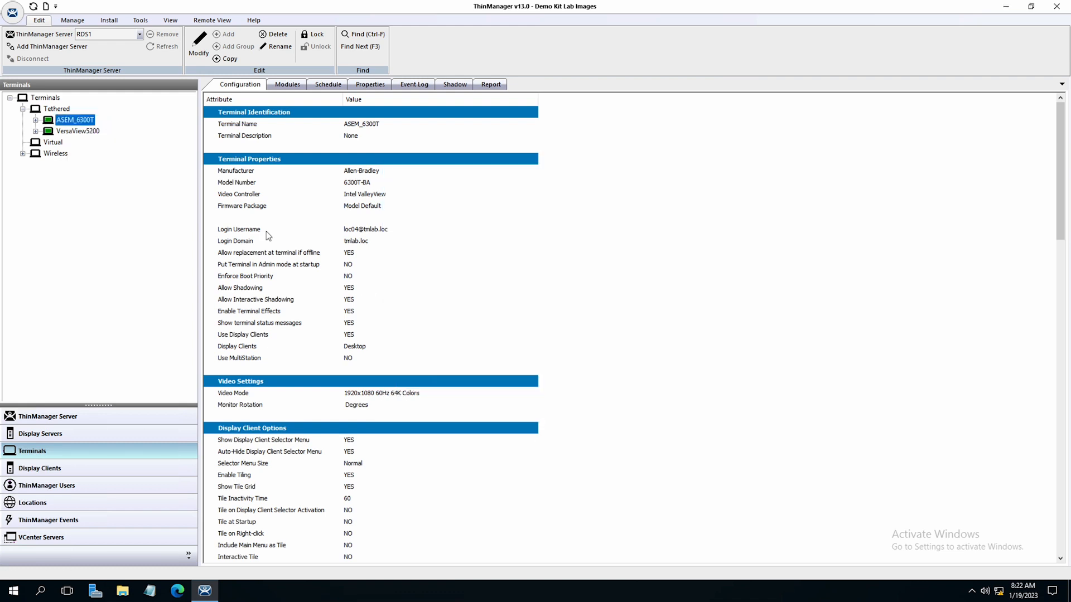
right_click(73, 119)
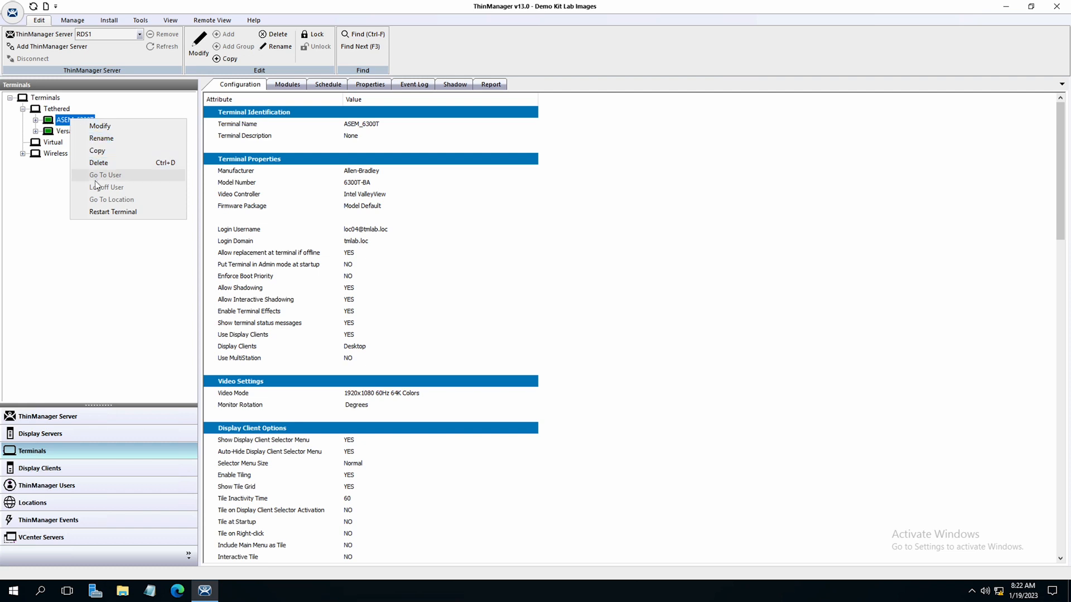
mouse_move(114, 212)
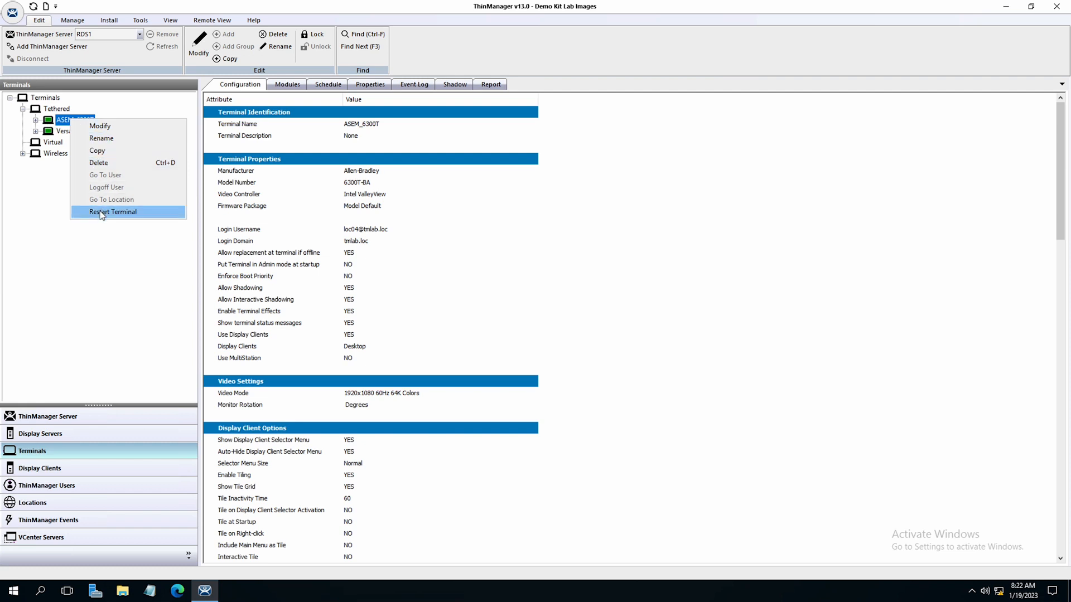
mouse_move(102, 236)
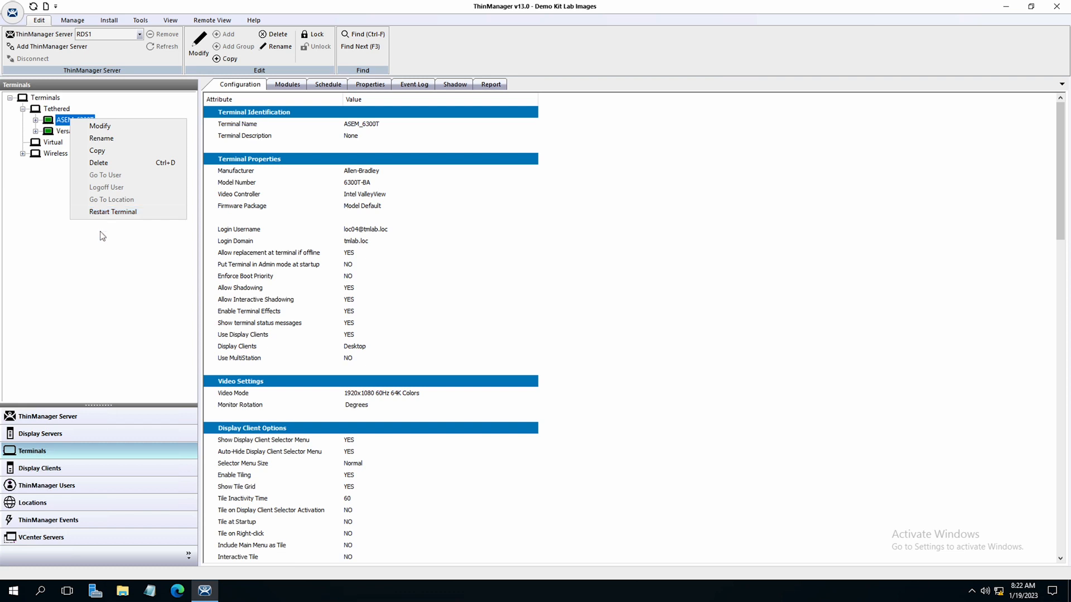
mouse_move(101, 244)
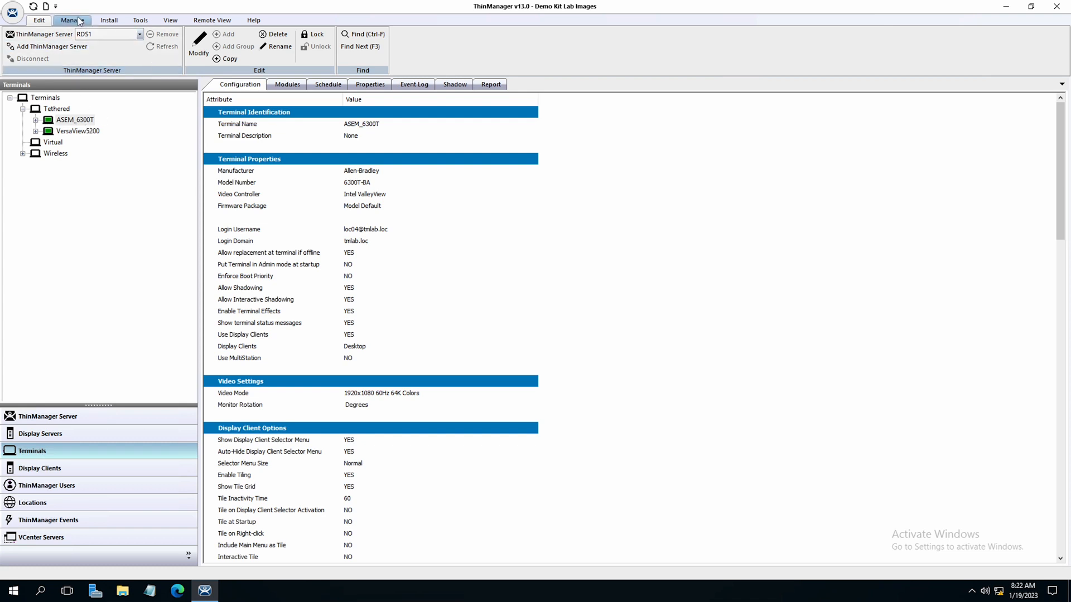
Step: Add the Tools > Power Off terminal command to the quick access toolbar via More Commands and confirm it appears
left_click(108, 20)
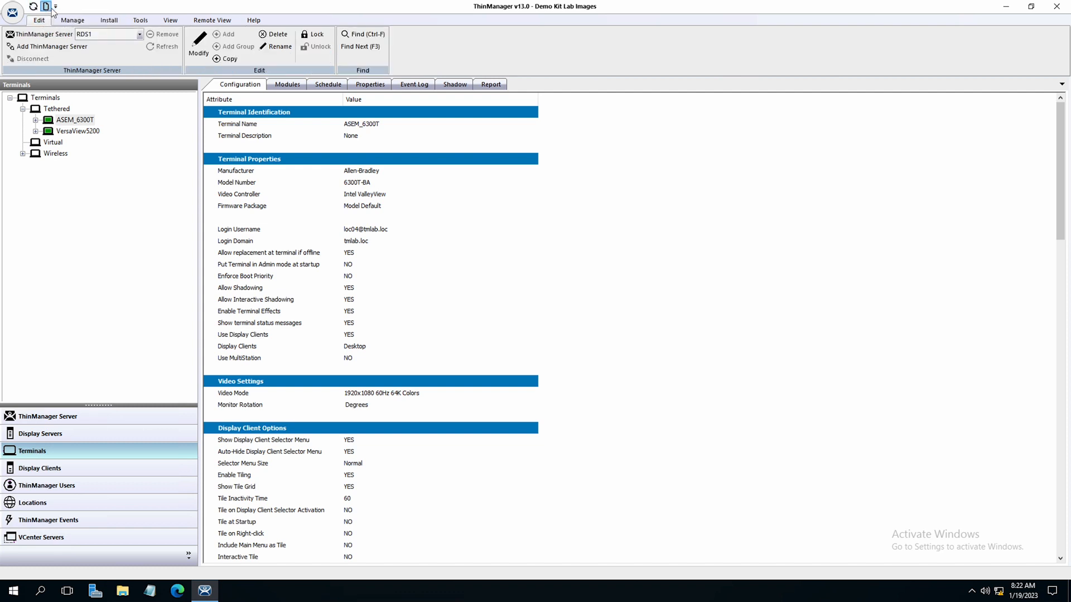
left_click(55, 7)
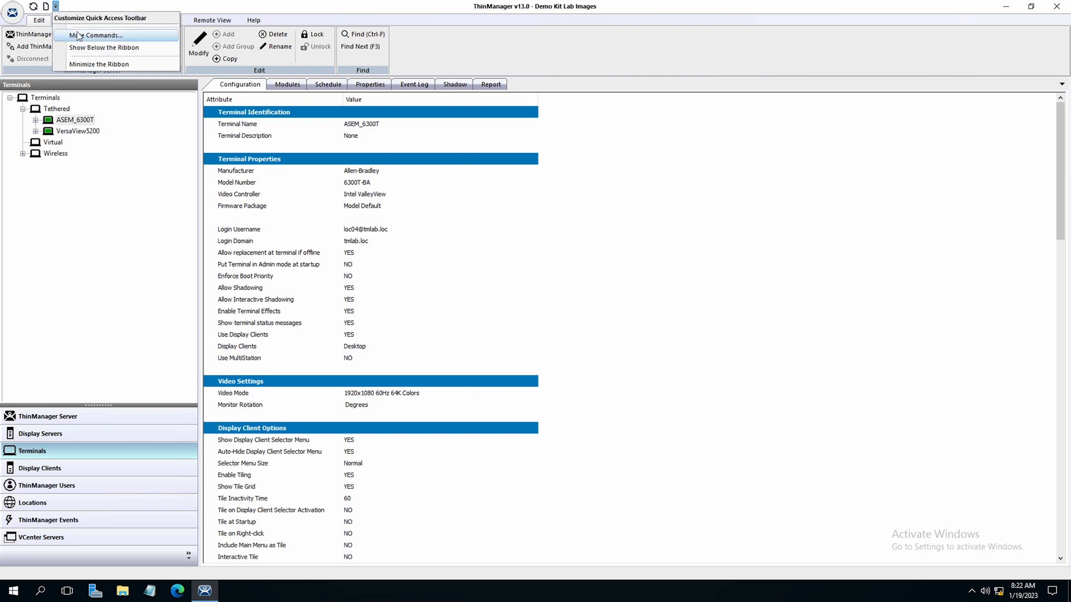
left_click(98, 34)
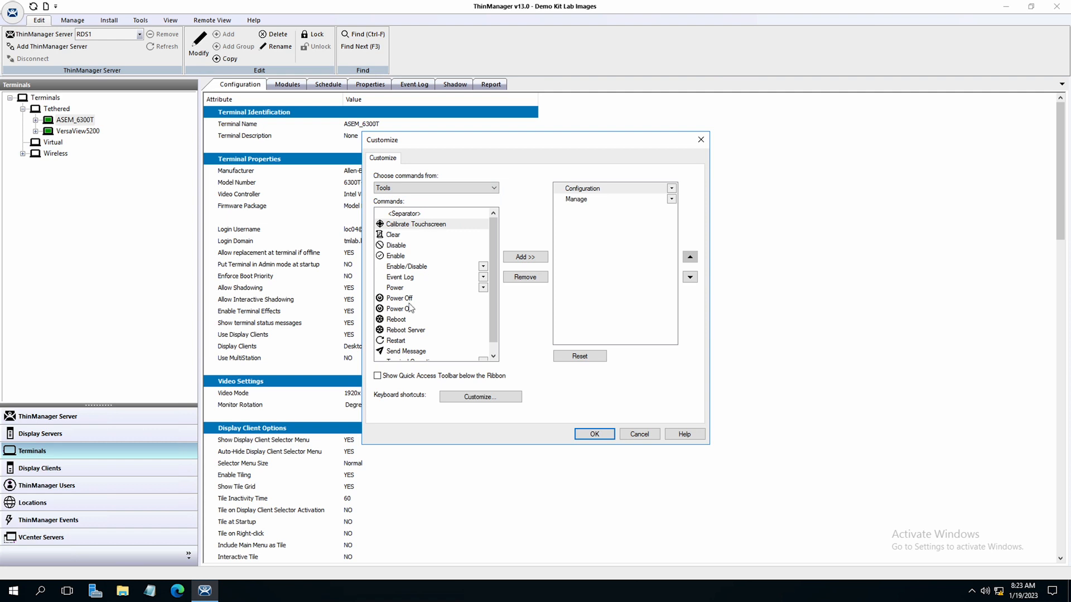
left_click(524, 257)
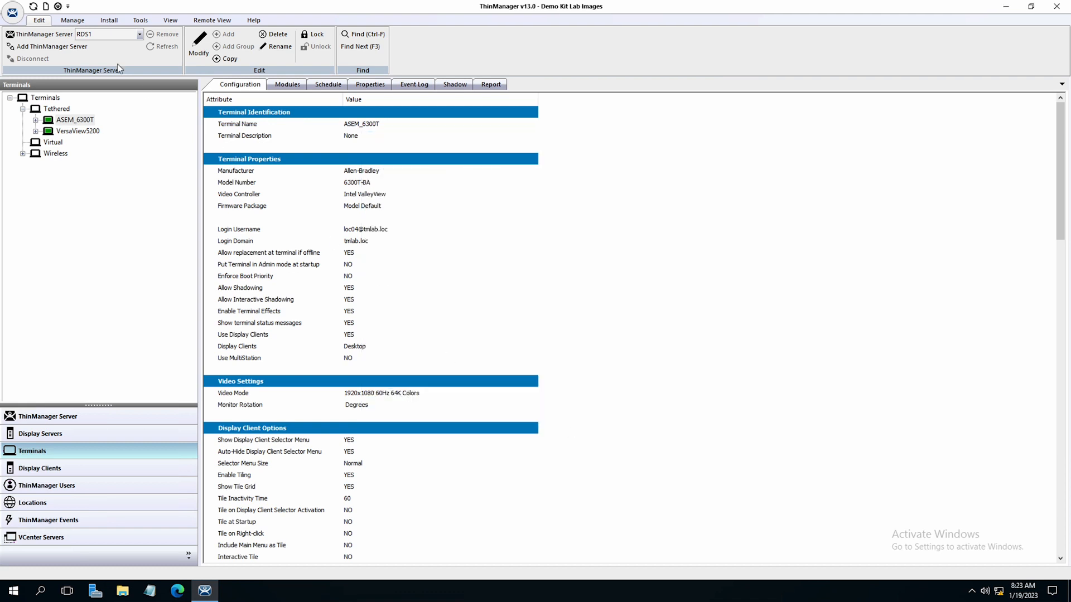
left_click(57, 7)
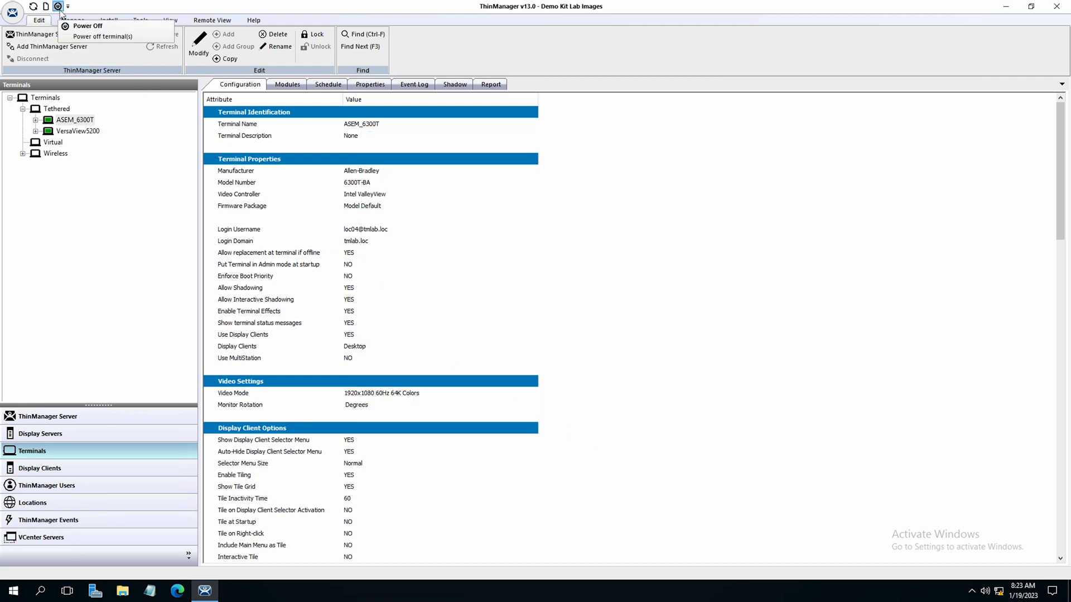